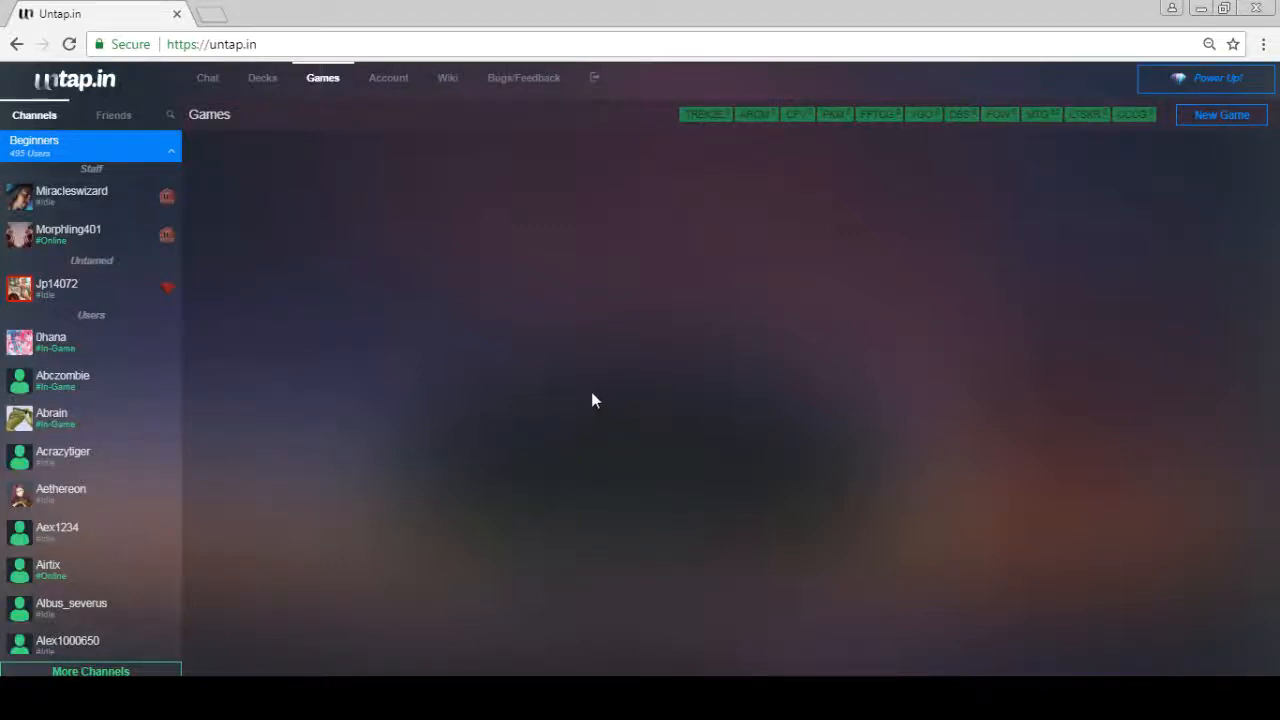
{"action": "mouse_move", "coordinate": [605, 240]}
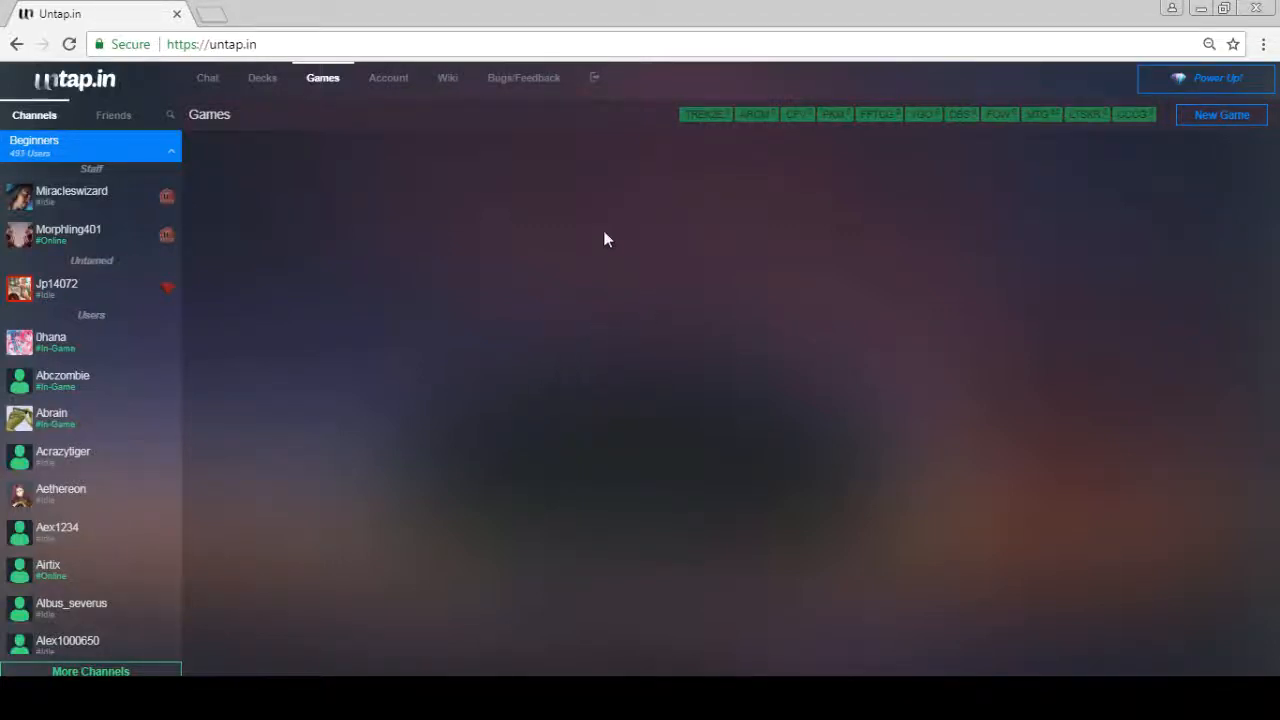
{"action": "mouse_move", "coordinate": [620, 135]}
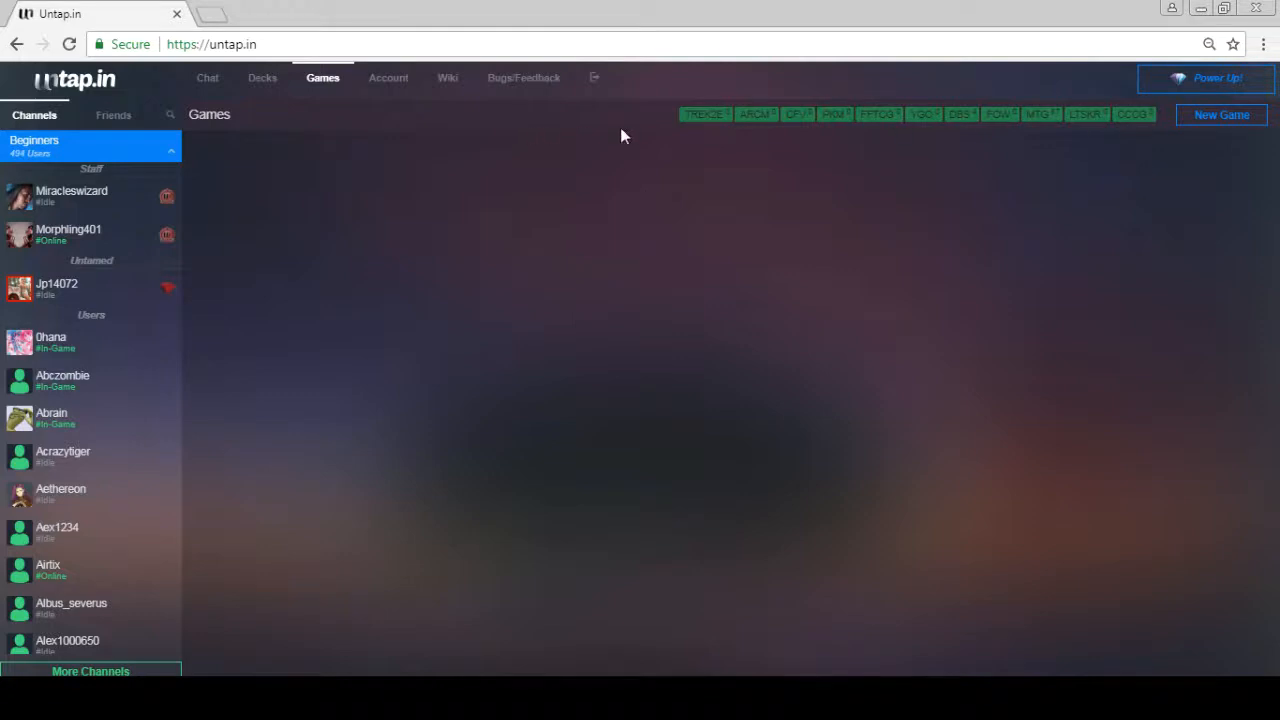
{"action": "mouse_move", "coordinate": [970, 103]}
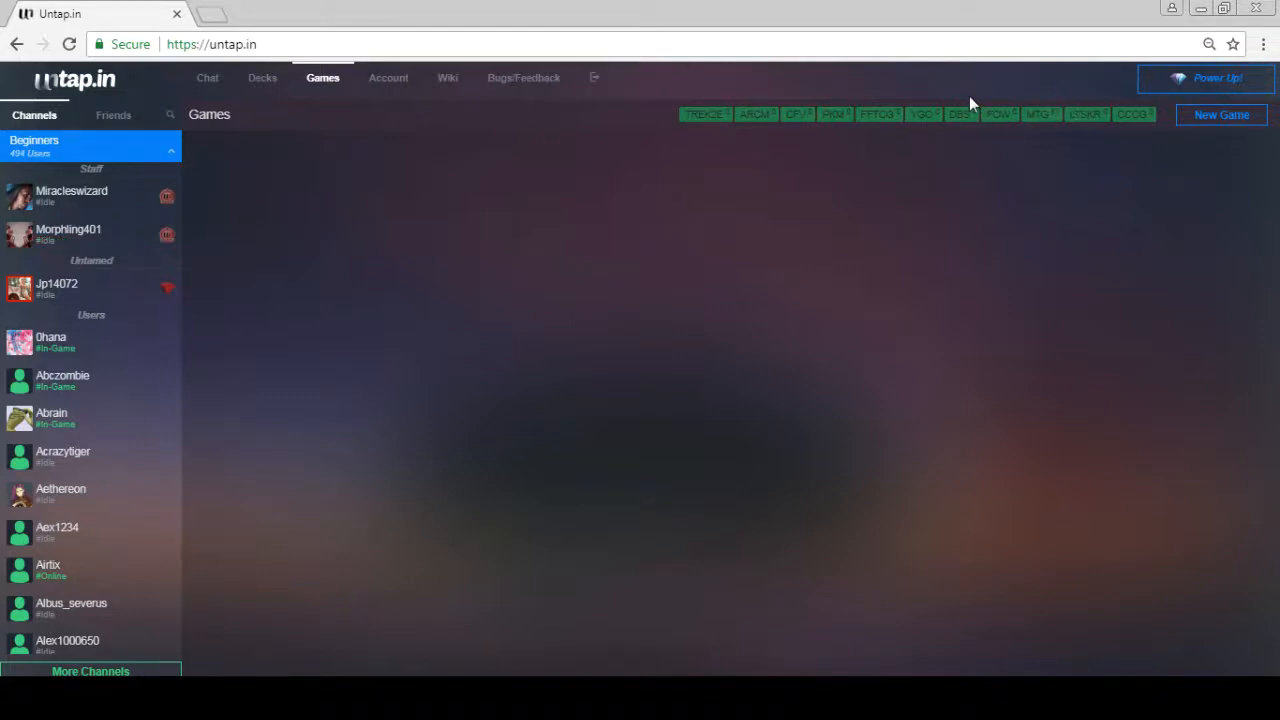
Step: Create a Custom CCG deck titled 'qwer' from the Decks list
{"action": "left_click", "coordinate": [210, 44]}
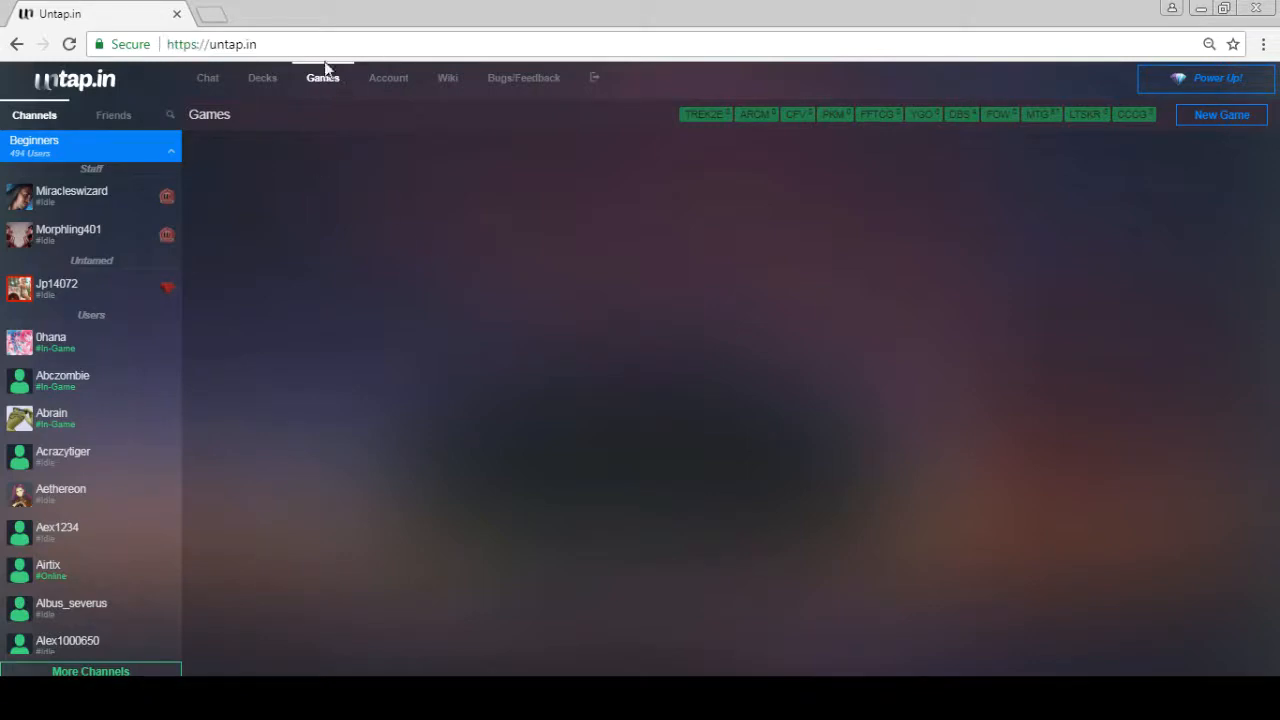
{"action": "mouse_move", "coordinate": [307, 114]}
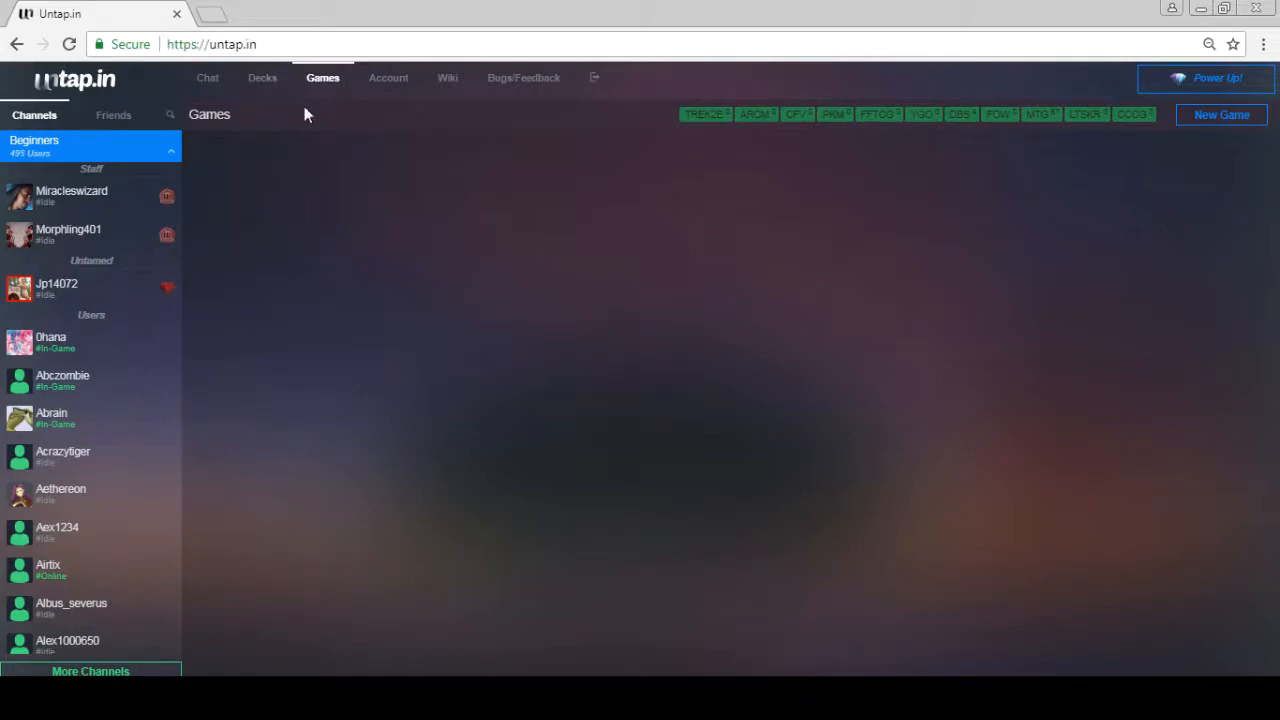
{"action": "mouse_move", "coordinate": [323, 171]}
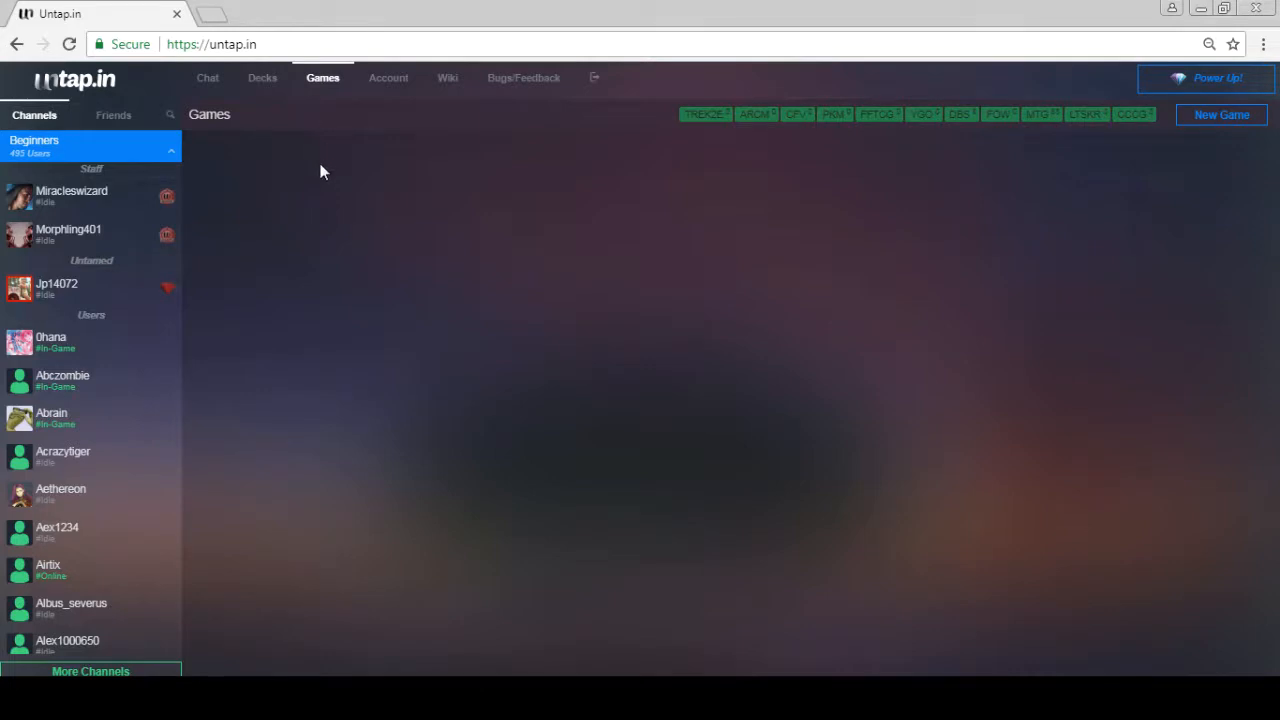
{"action": "mouse_move", "coordinate": [262, 78]}
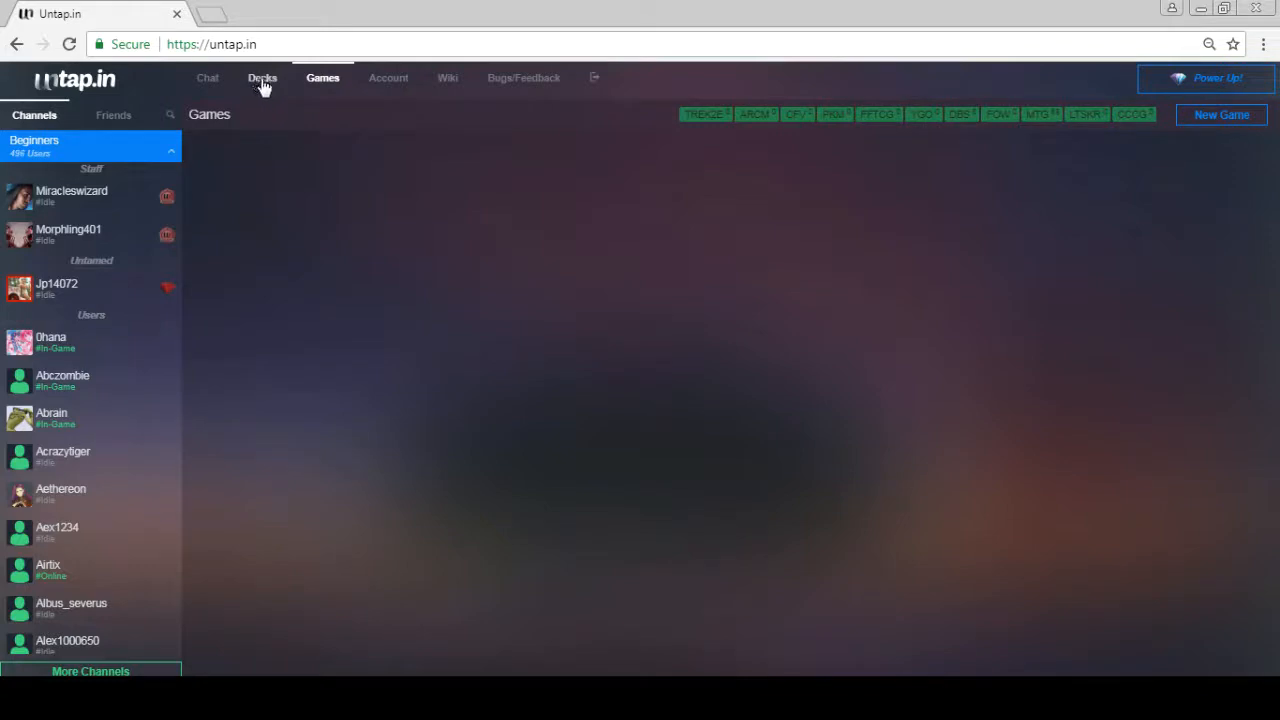
{"action": "left_click", "coordinate": [262, 78]}
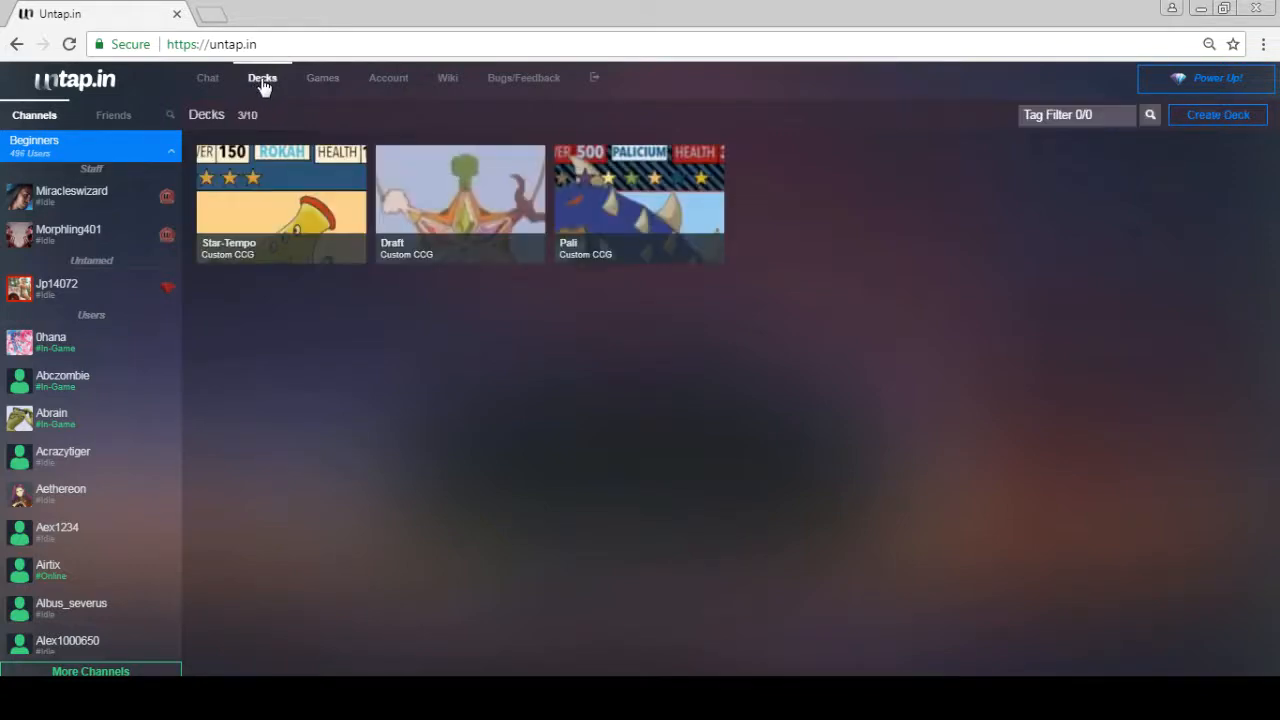
{"action": "left_click", "coordinate": [1217, 114]}
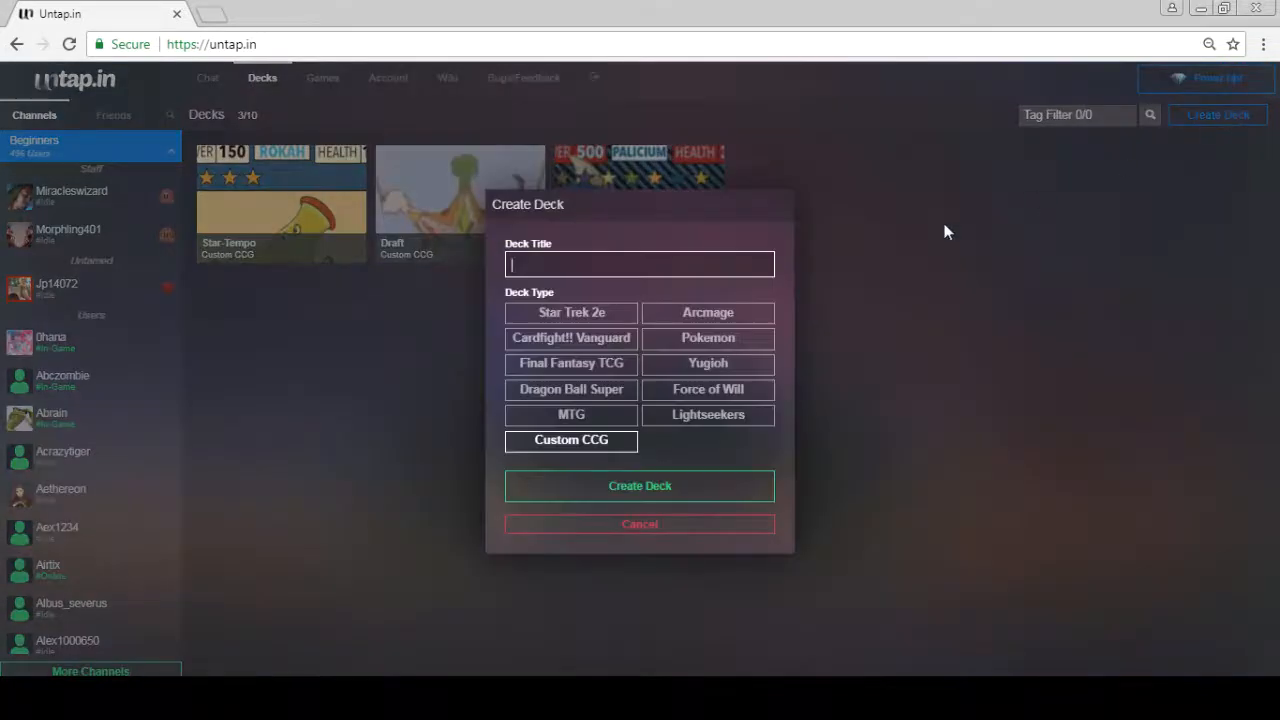
{"action": "mouse_move", "coordinate": [715, 499]}
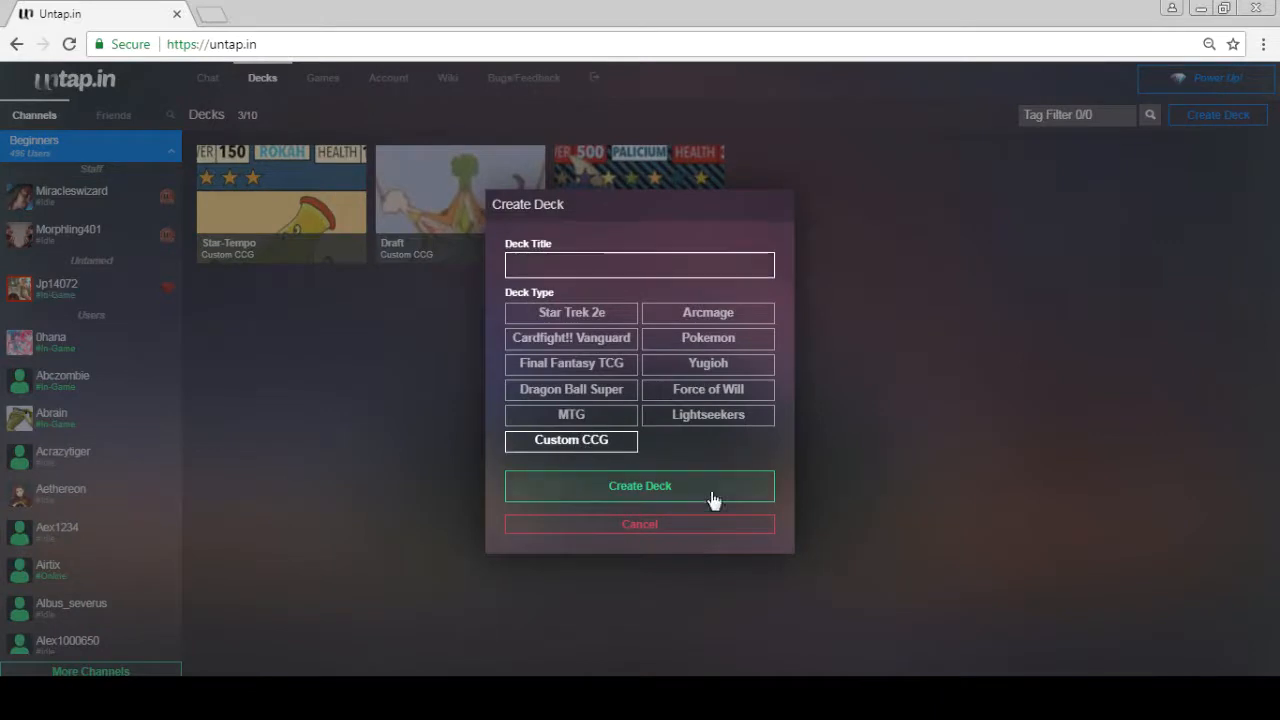
{"action": "left_click", "coordinate": [639, 485]}
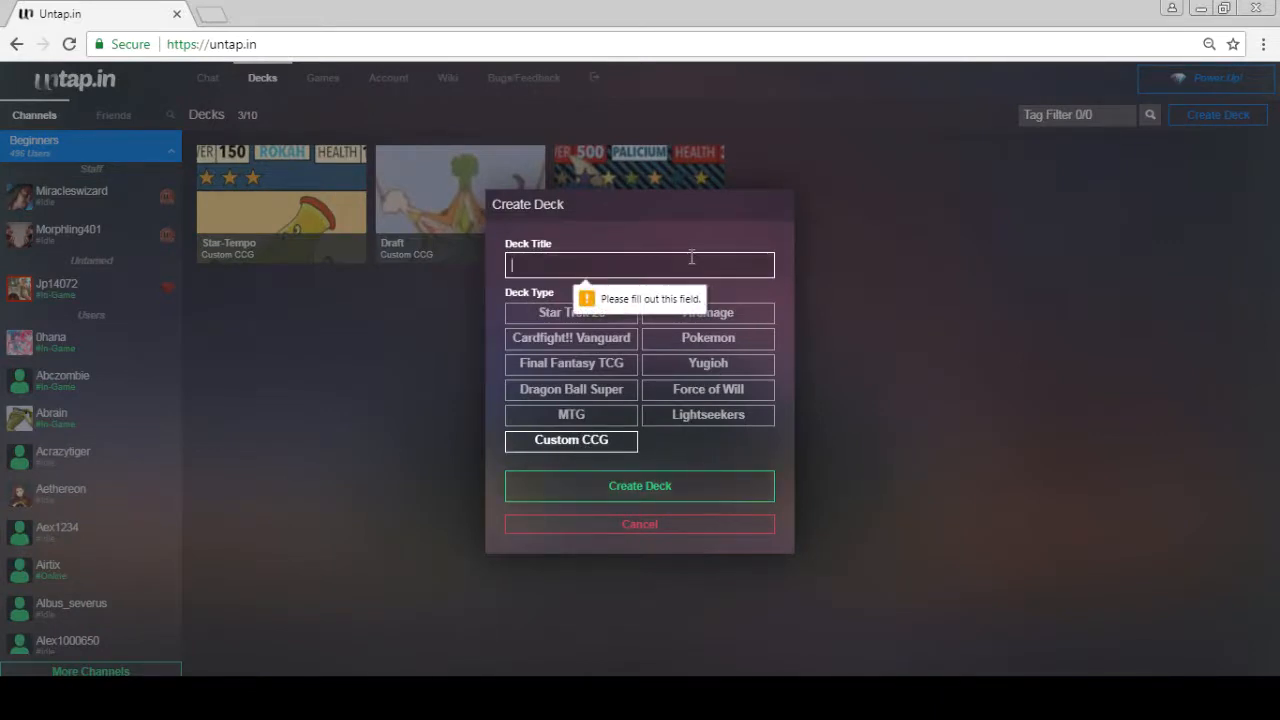
{"action": "type", "text": "qwer"}
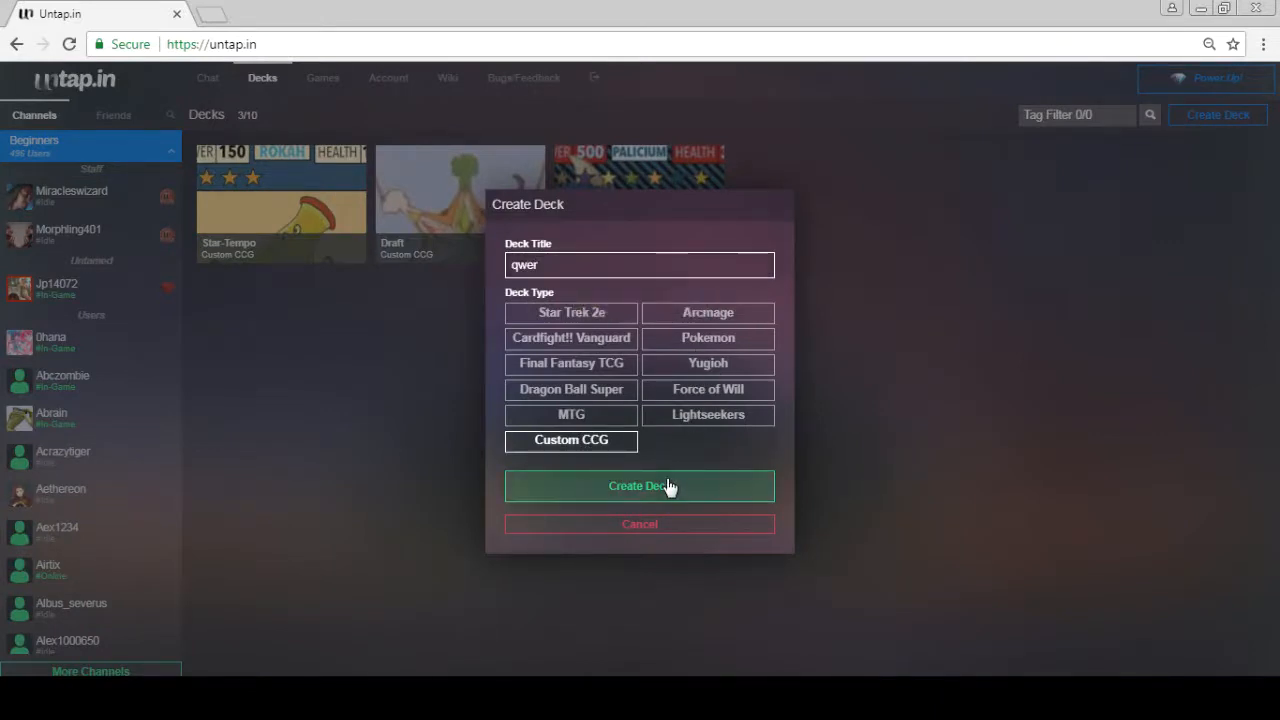
{"action": "left_click", "coordinate": [639, 486]}
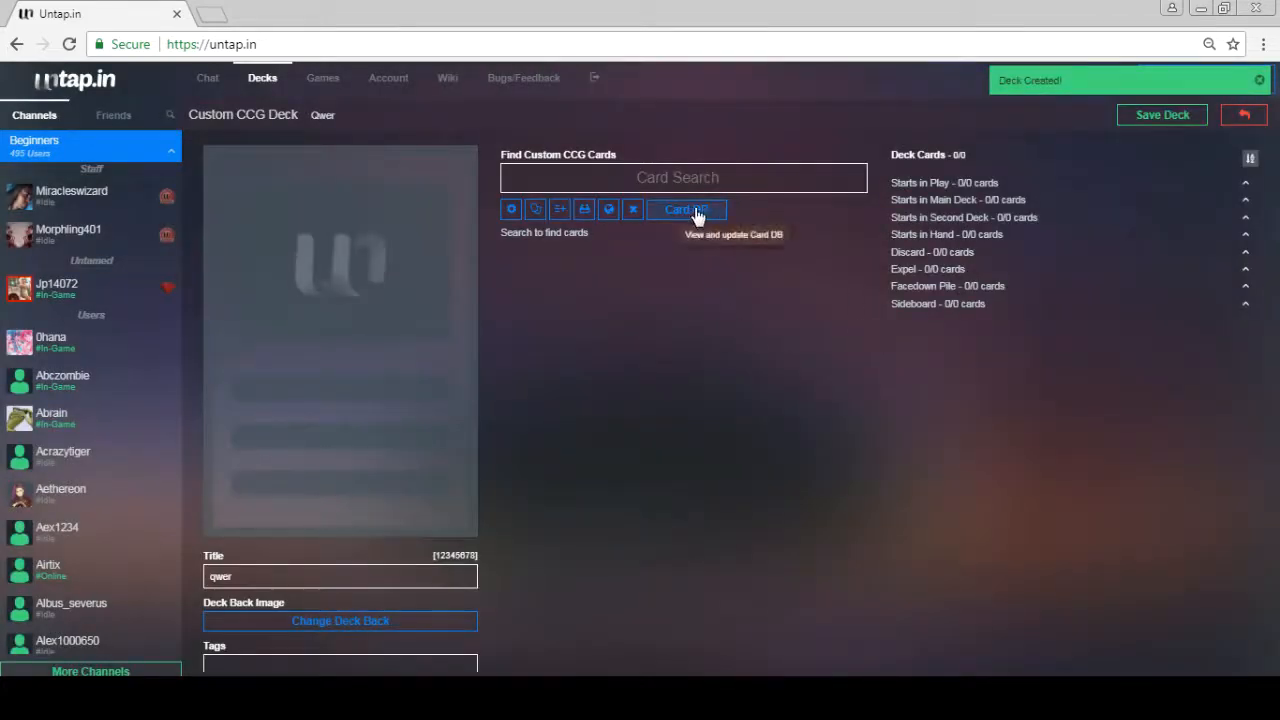
{"action": "mouse_move", "coordinate": [535, 209]}
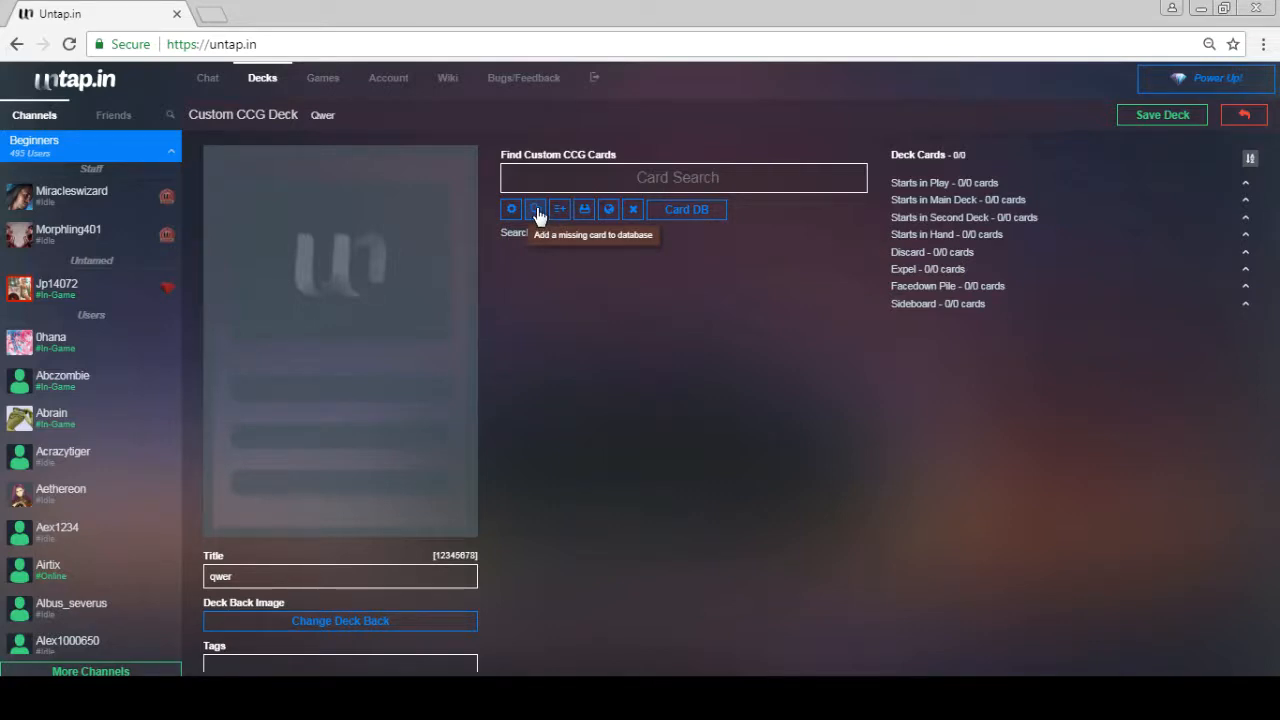
Step: Accept the upload guidelines for Add a missing card and check the Card Image Type options
{"action": "left_click", "coordinate": [536, 209]}
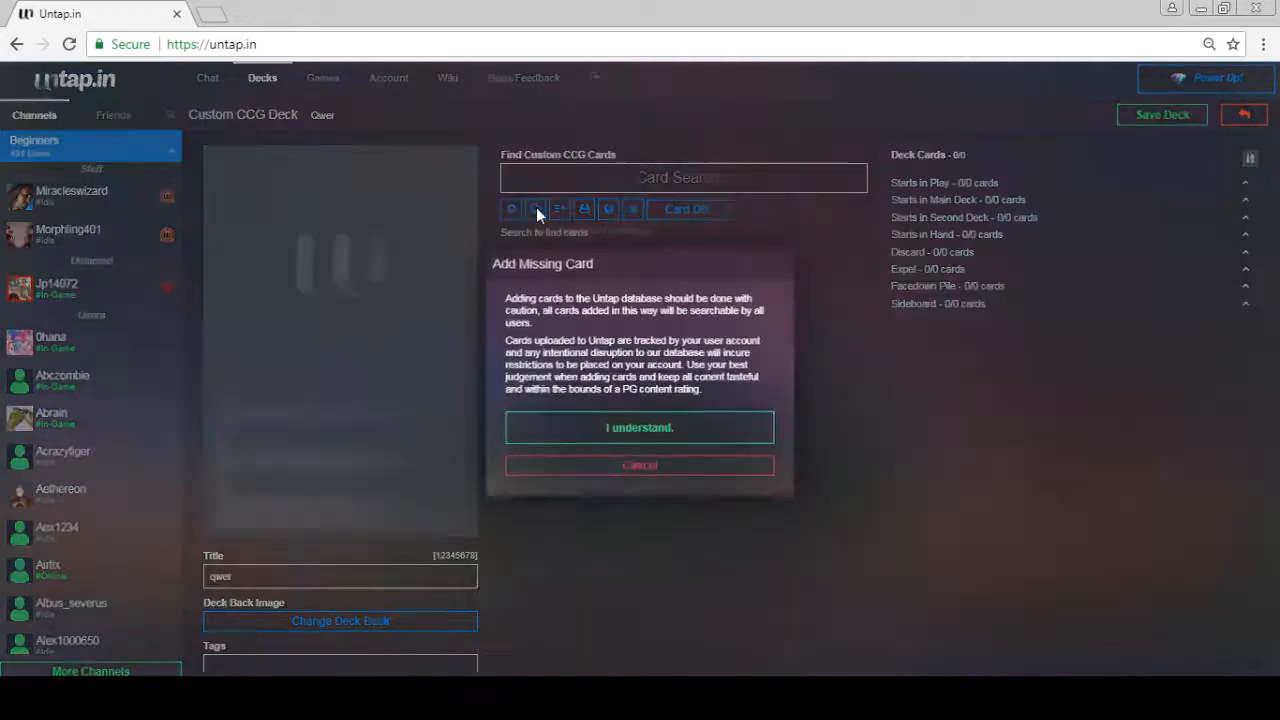
{"action": "left_click", "coordinate": [639, 427]}
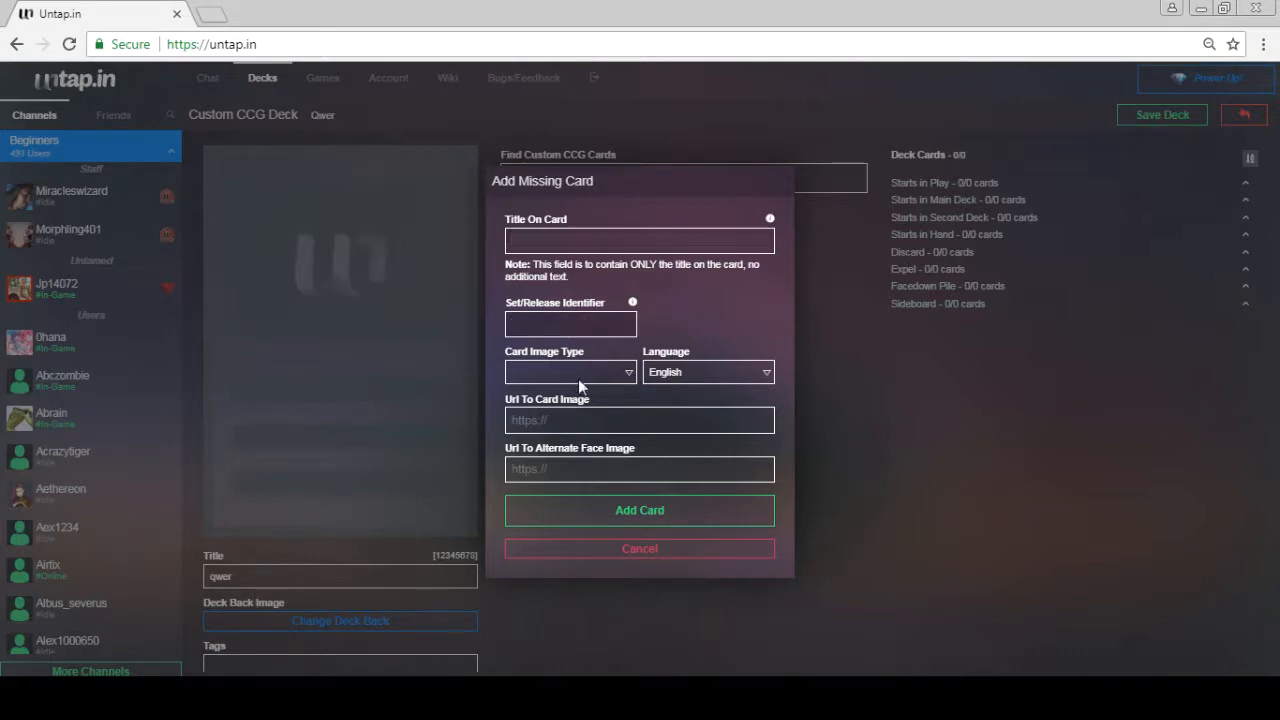
{"action": "left_click", "coordinate": [570, 372]}
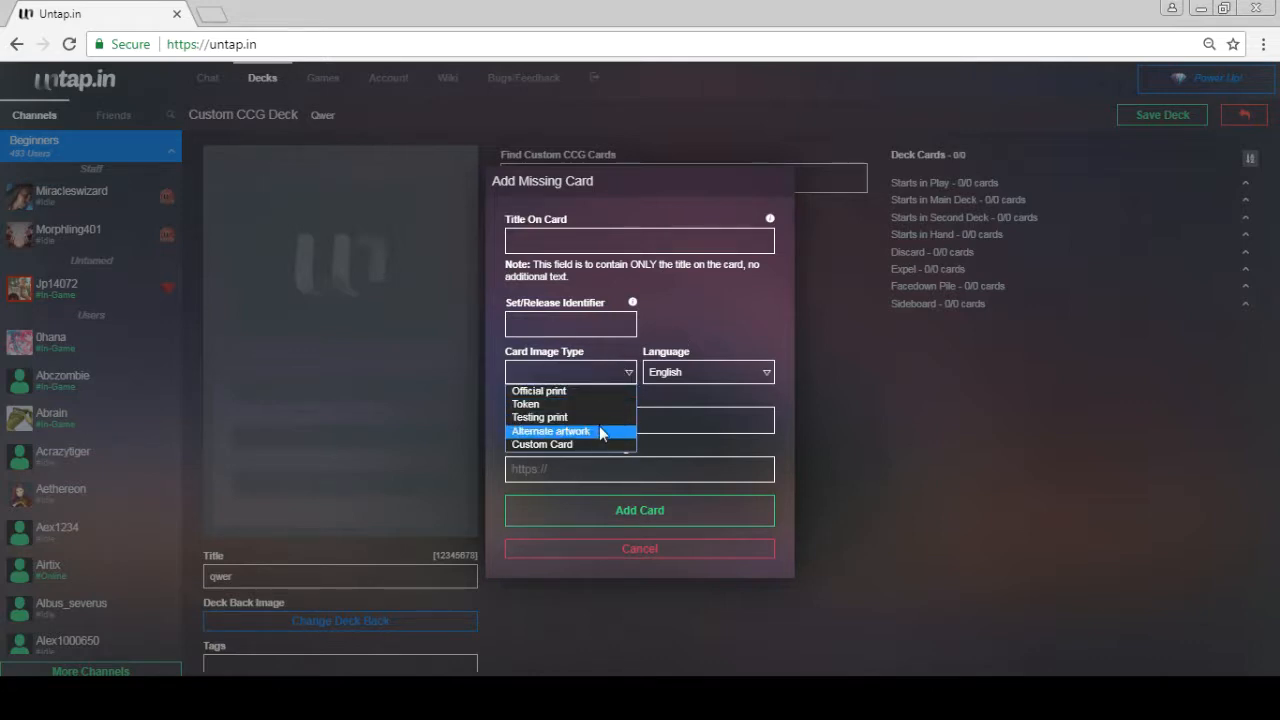
{"action": "mouse_move", "coordinate": [685, 328]}
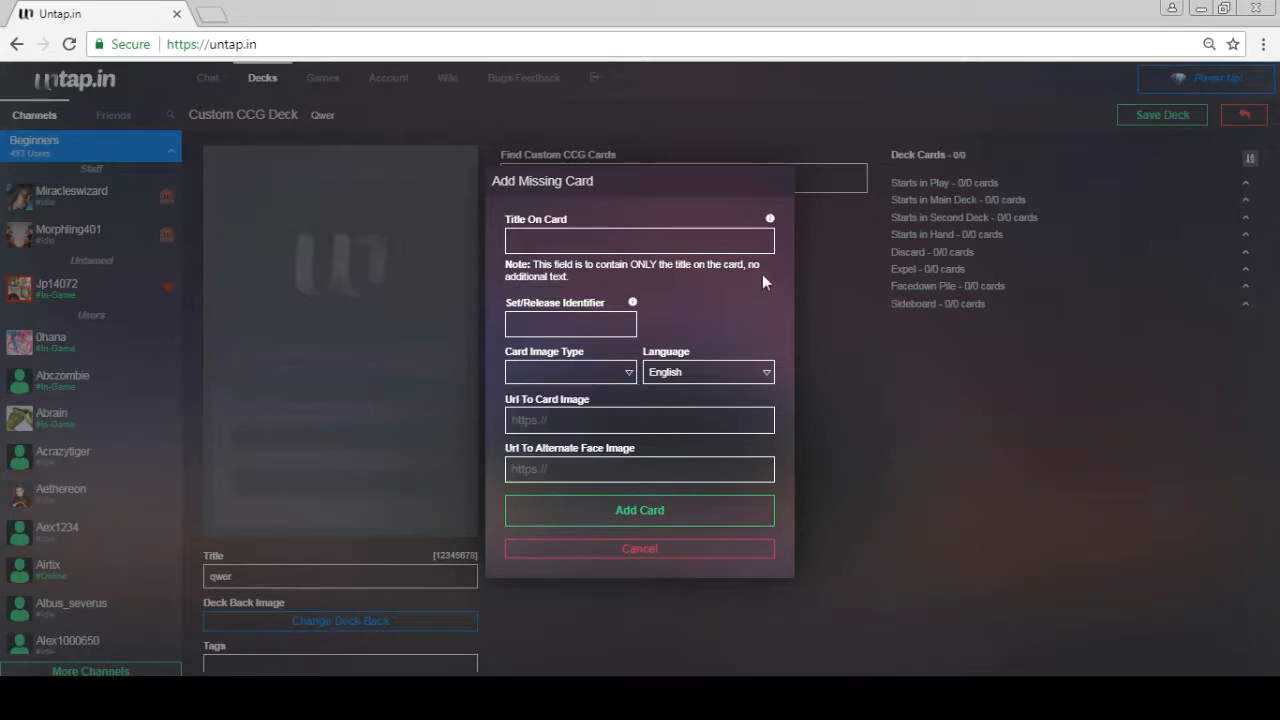
{"action": "left_click", "coordinate": [570, 371]}
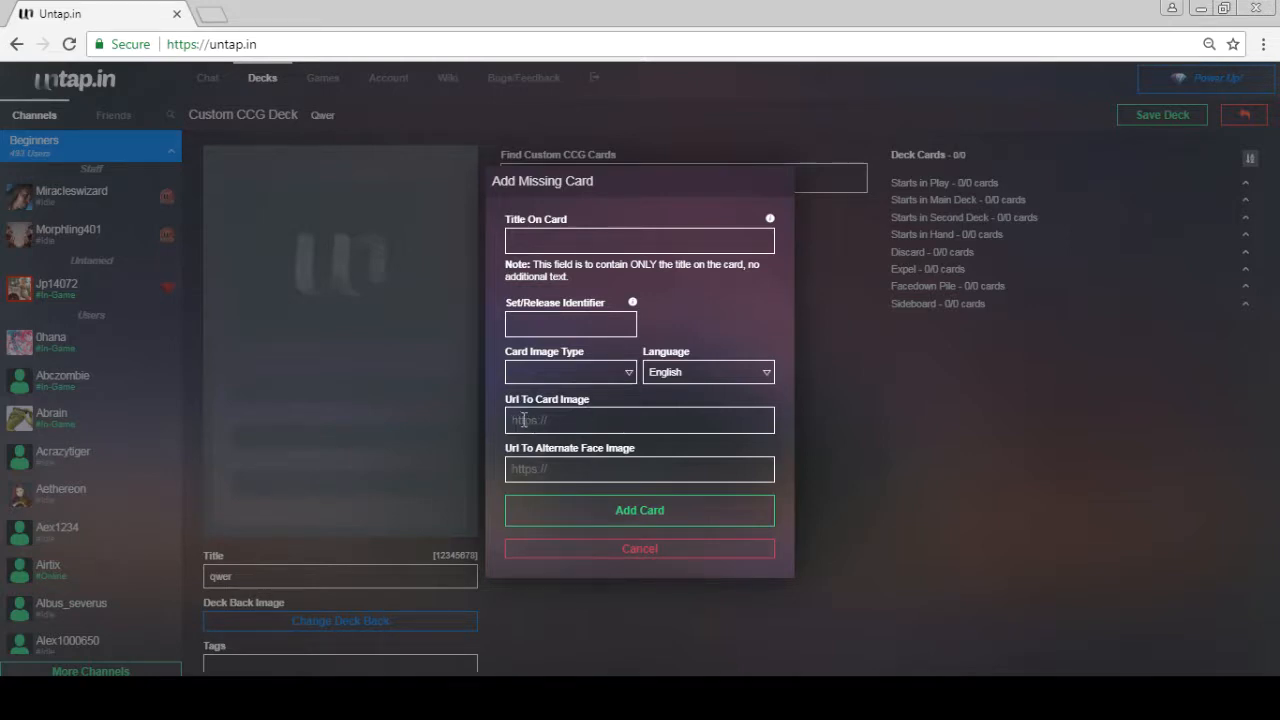
{"action": "mouse_move", "coordinate": [703, 299]}
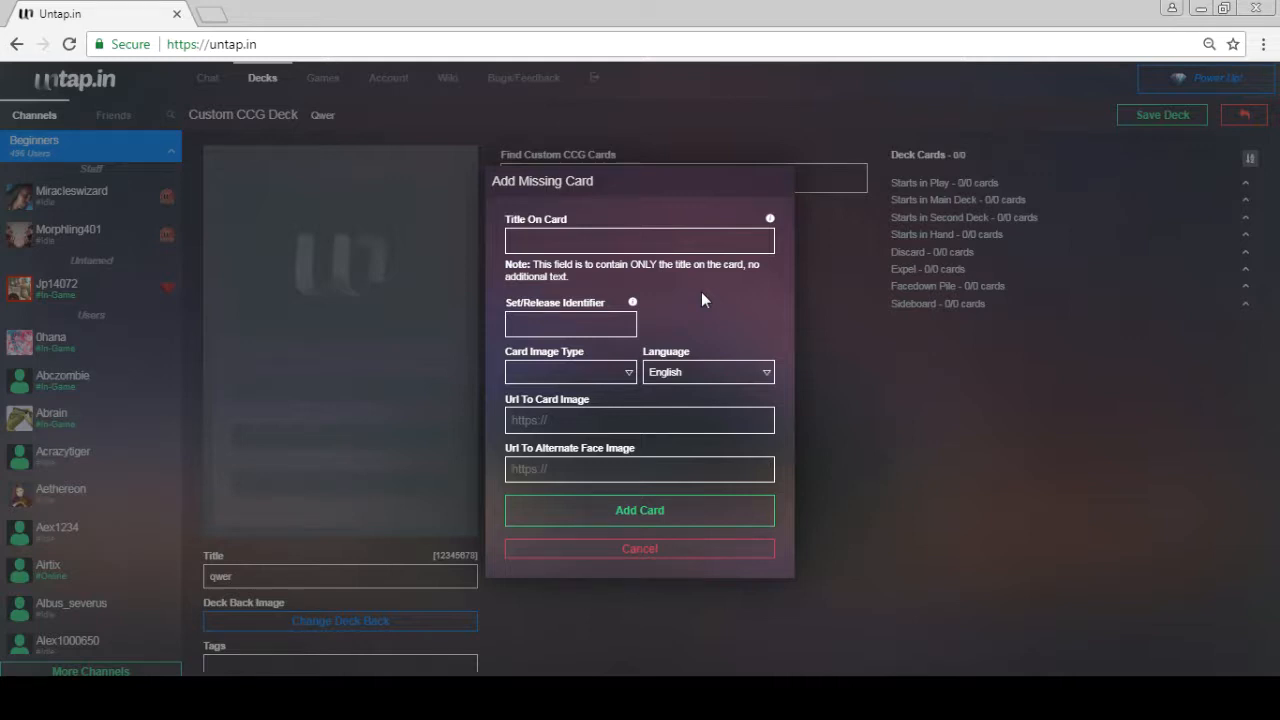
{"action": "left_click", "coordinate": [639, 419]}
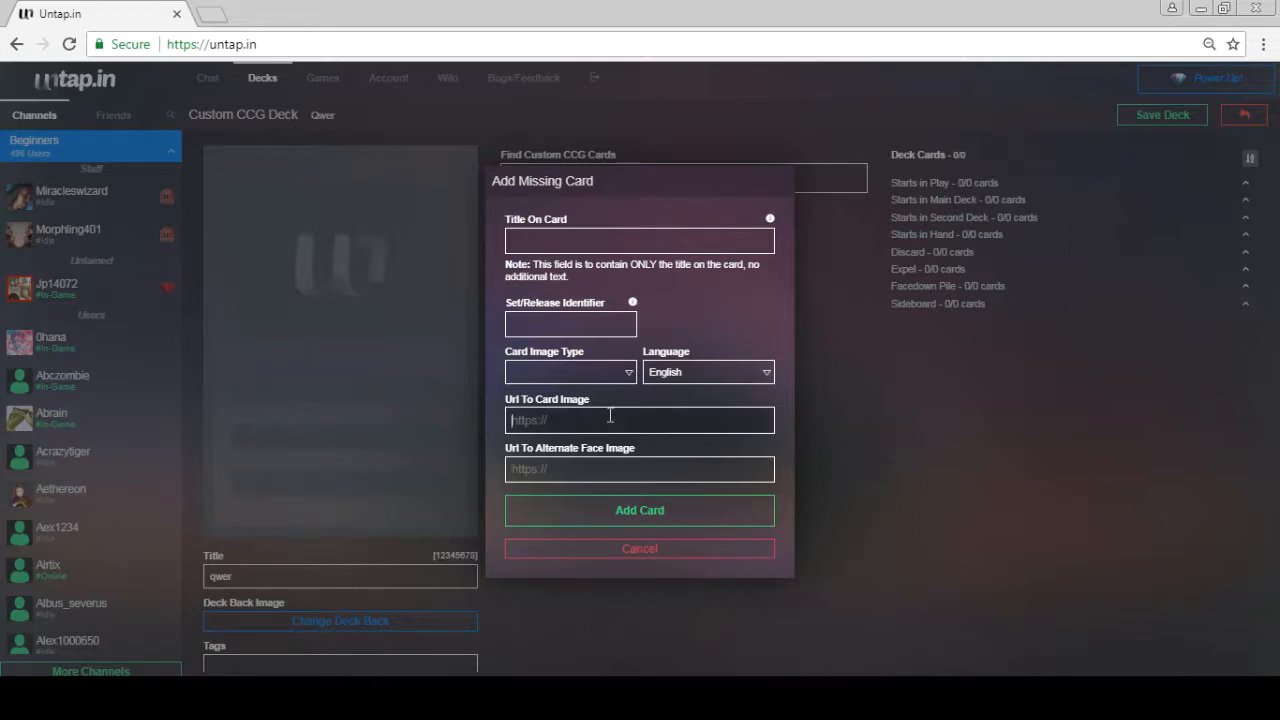
{"action": "mouse_move", "coordinate": [616, 461]}
{"action": "type", "text": "Oakornaut"}
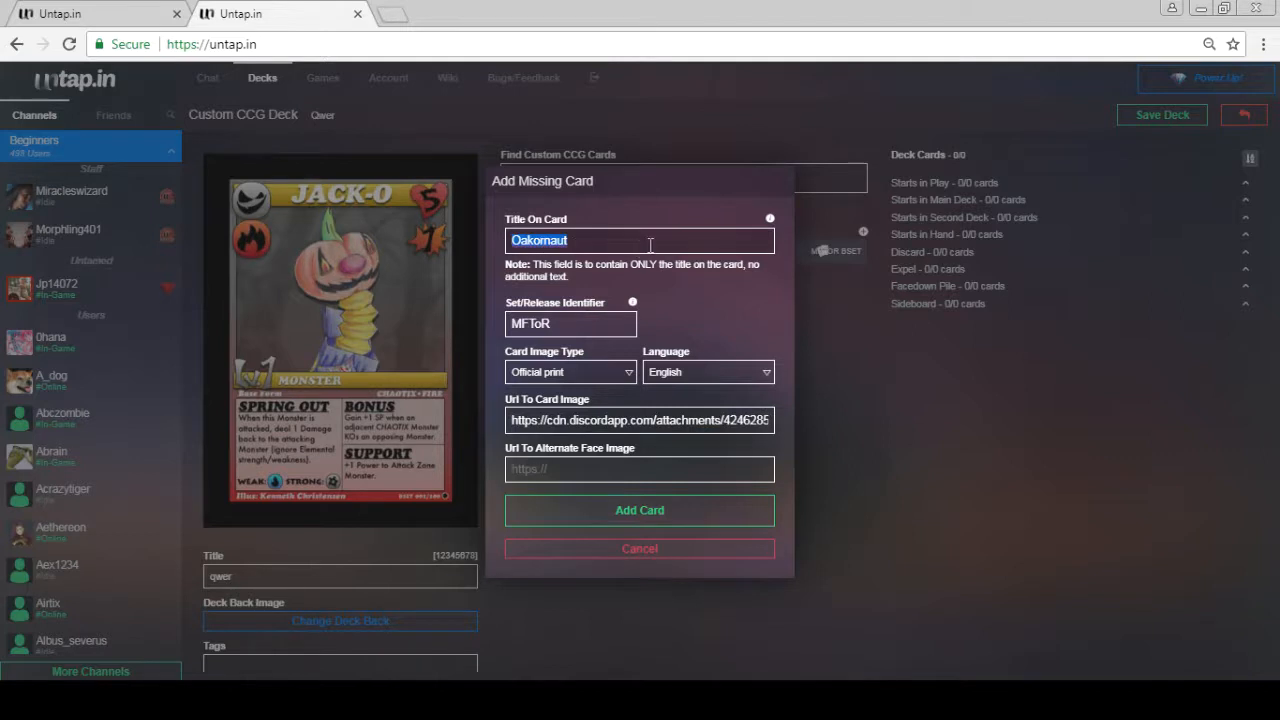
Step: Change the set identifier to MFTOR BSET and add Oakornaut to the database
{"action": "left_click", "coordinate": [570, 323]}
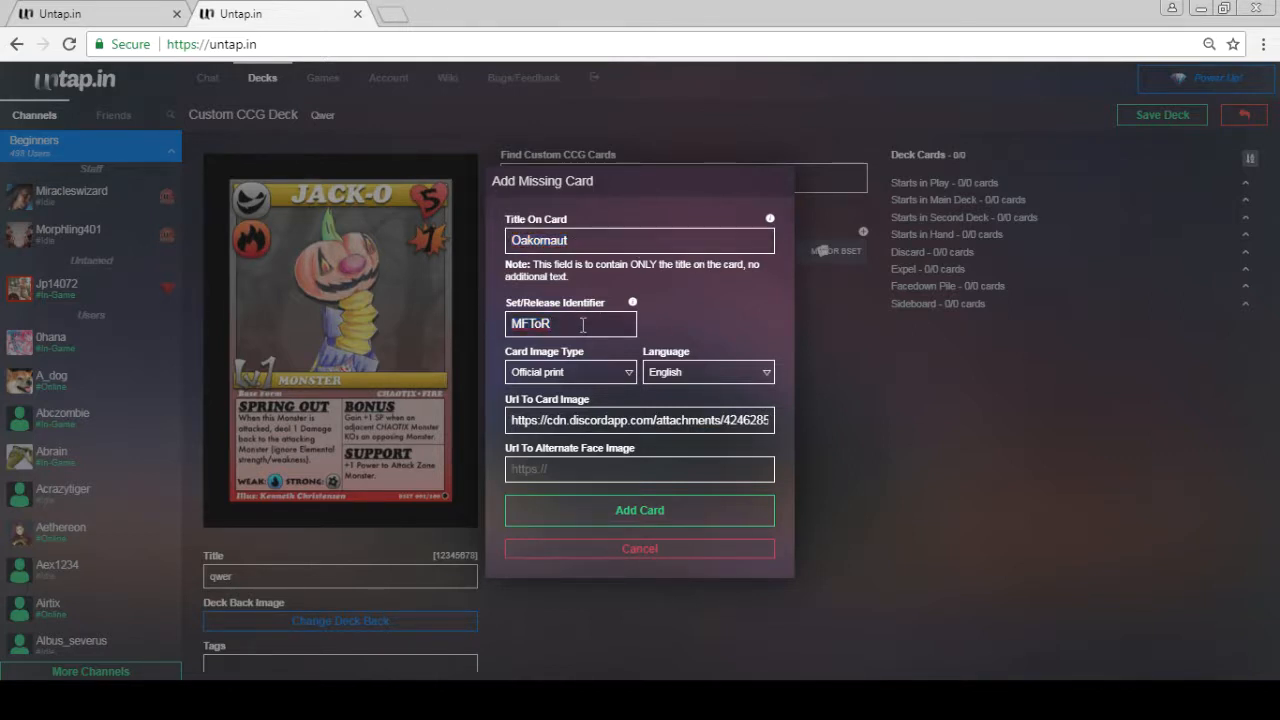
{"action": "type", "text": "B"}
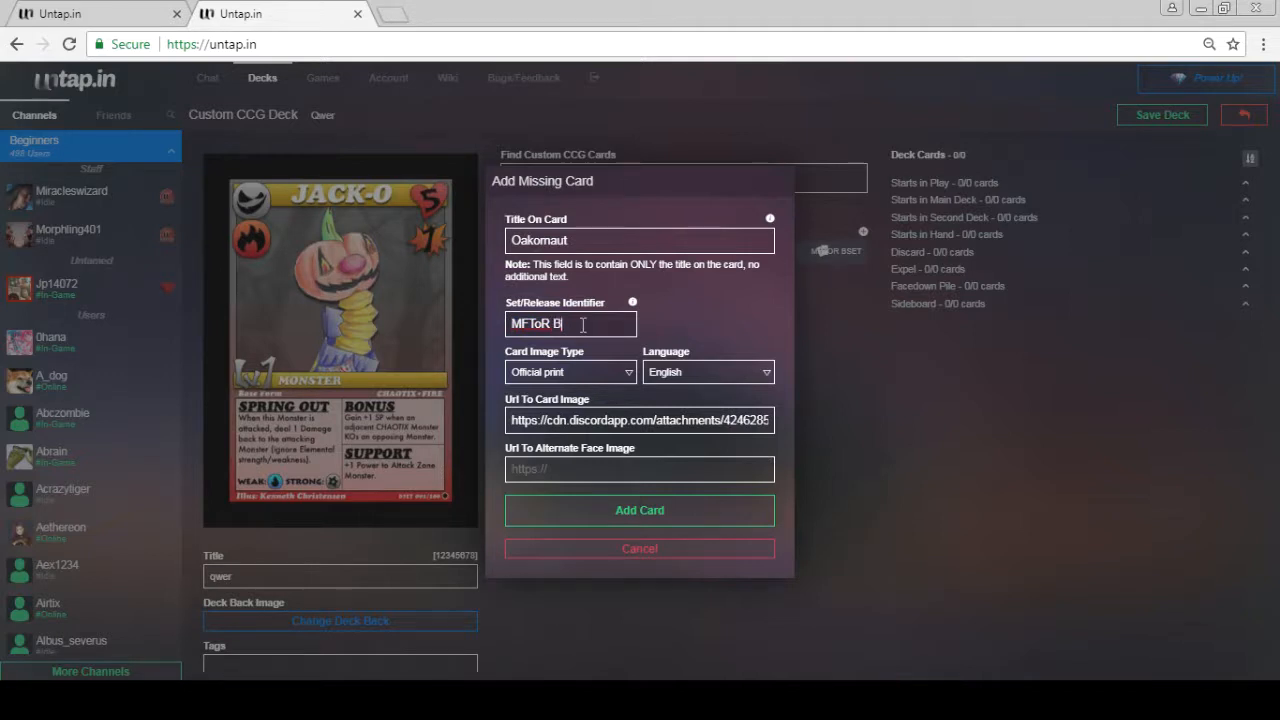
{"action": "type", "text": "SET"}
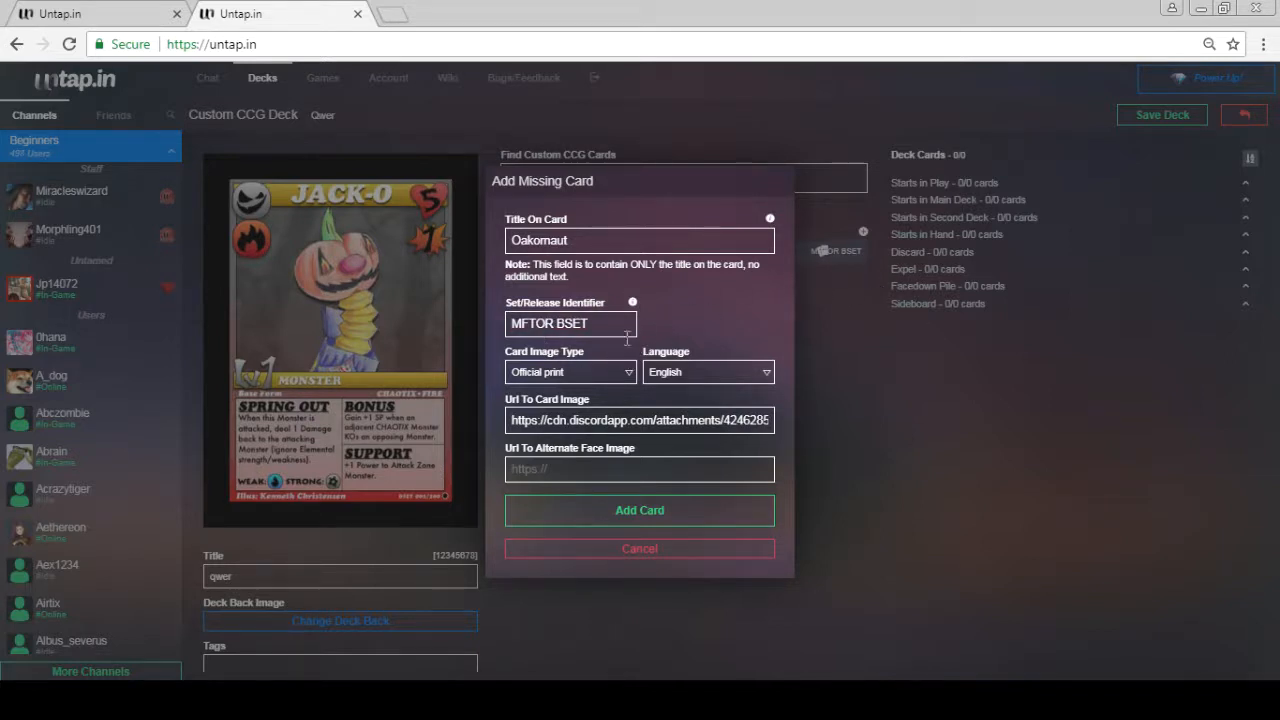
{"action": "mouse_move", "coordinate": [815, 275]}
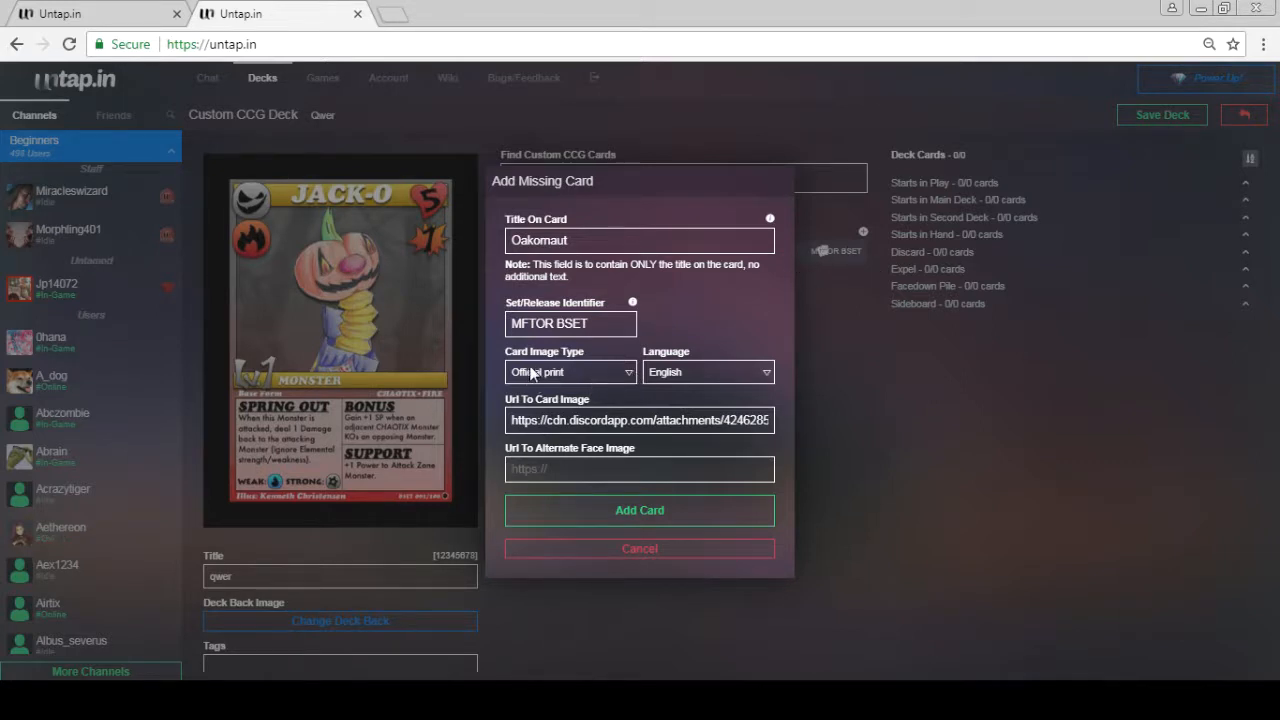
{"action": "mouse_move", "coordinate": [712, 383]}
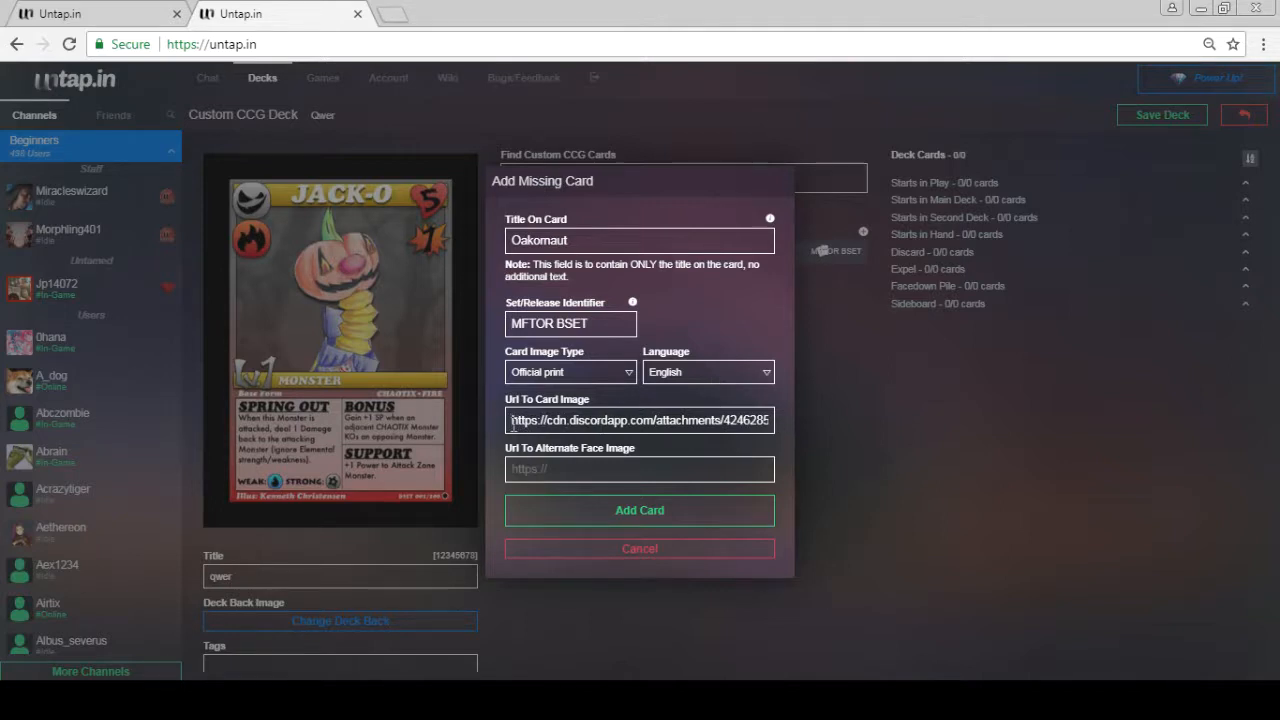
{"action": "triple_click", "coordinate": [639, 420]}
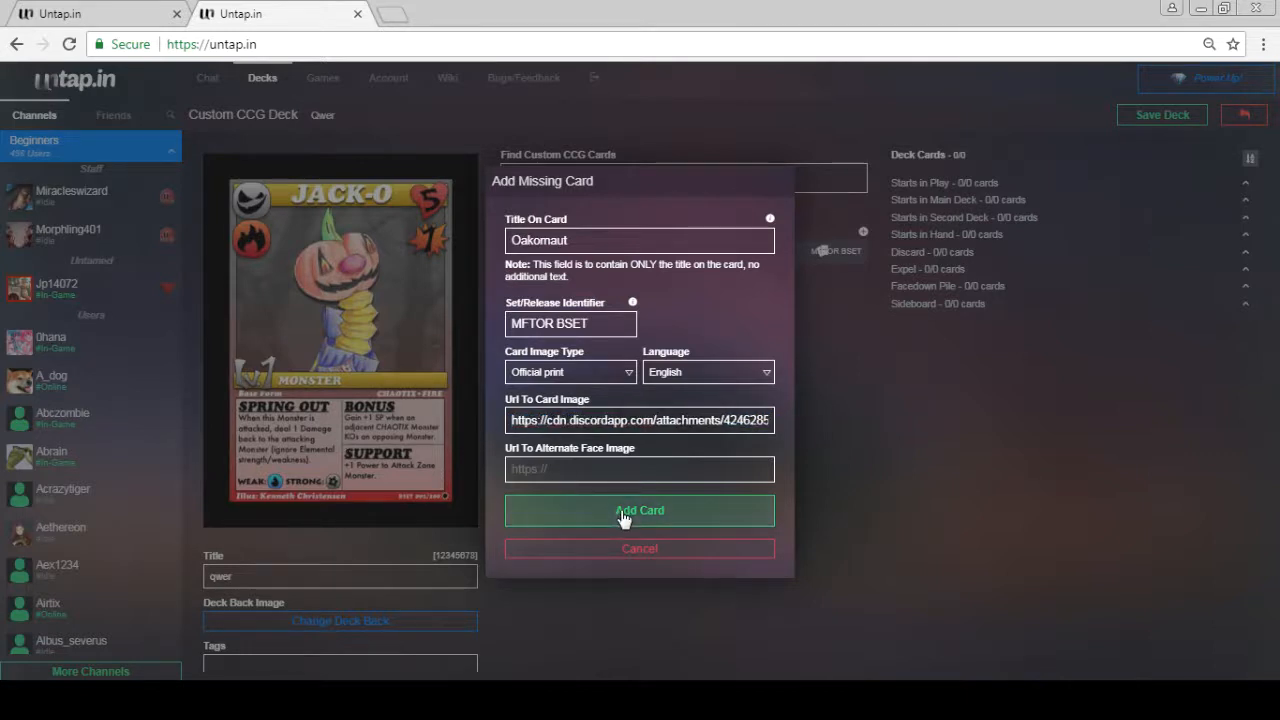
{"action": "left_click", "coordinate": [639, 510]}
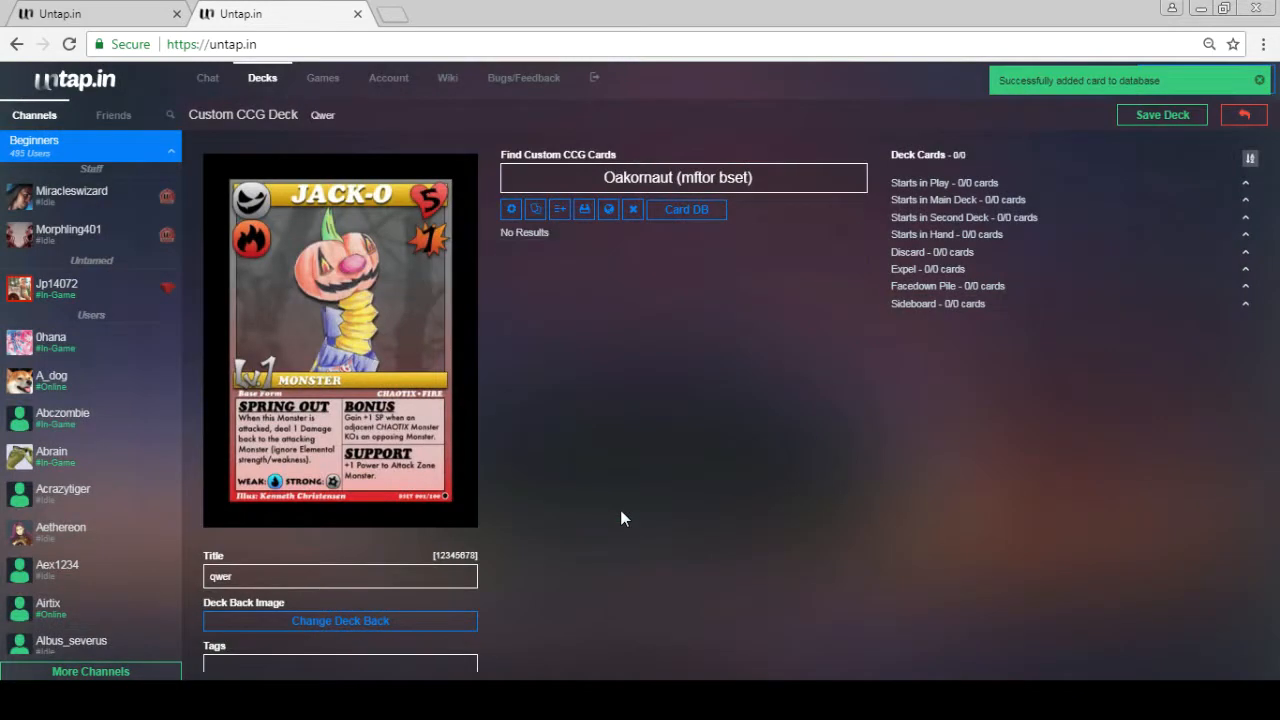
Step: Replace the custom card search text with 'oak' to show the Oakornaut result
{"action": "triple_click", "coordinate": [677, 177]}
{"action": "type", "text": "oak"}
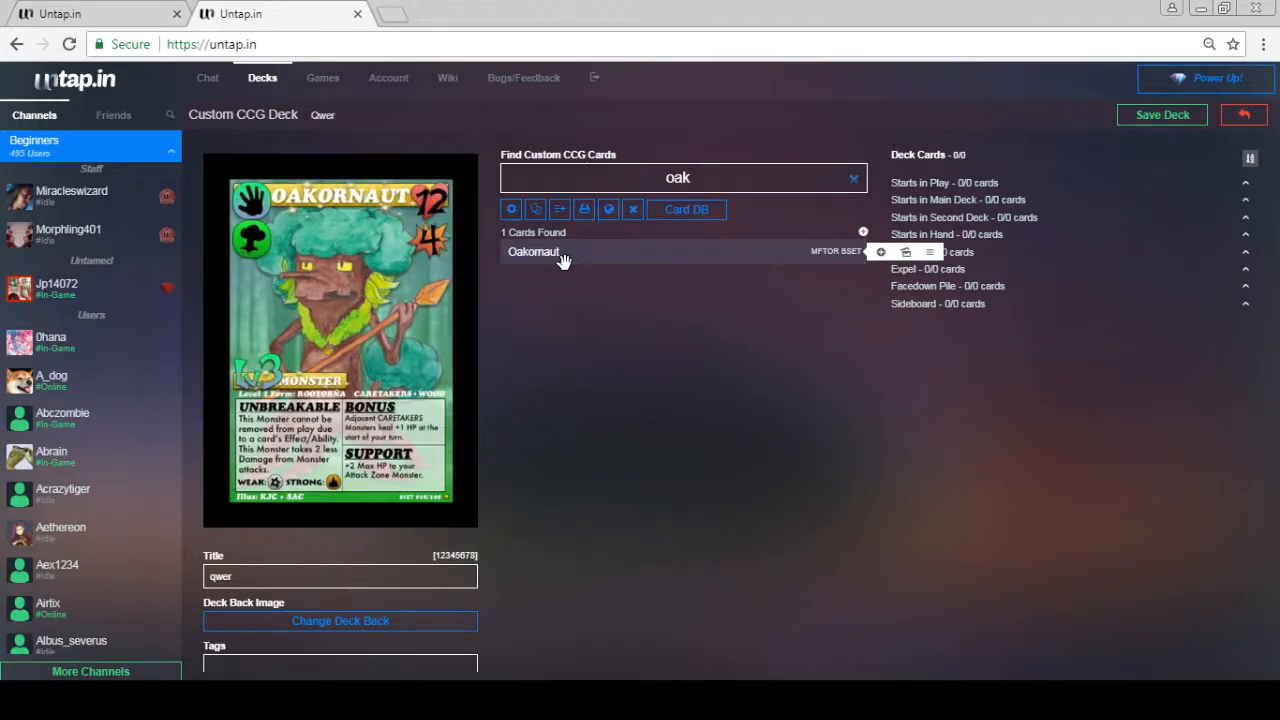
{"action": "mouse_move", "coordinate": [559, 209]}
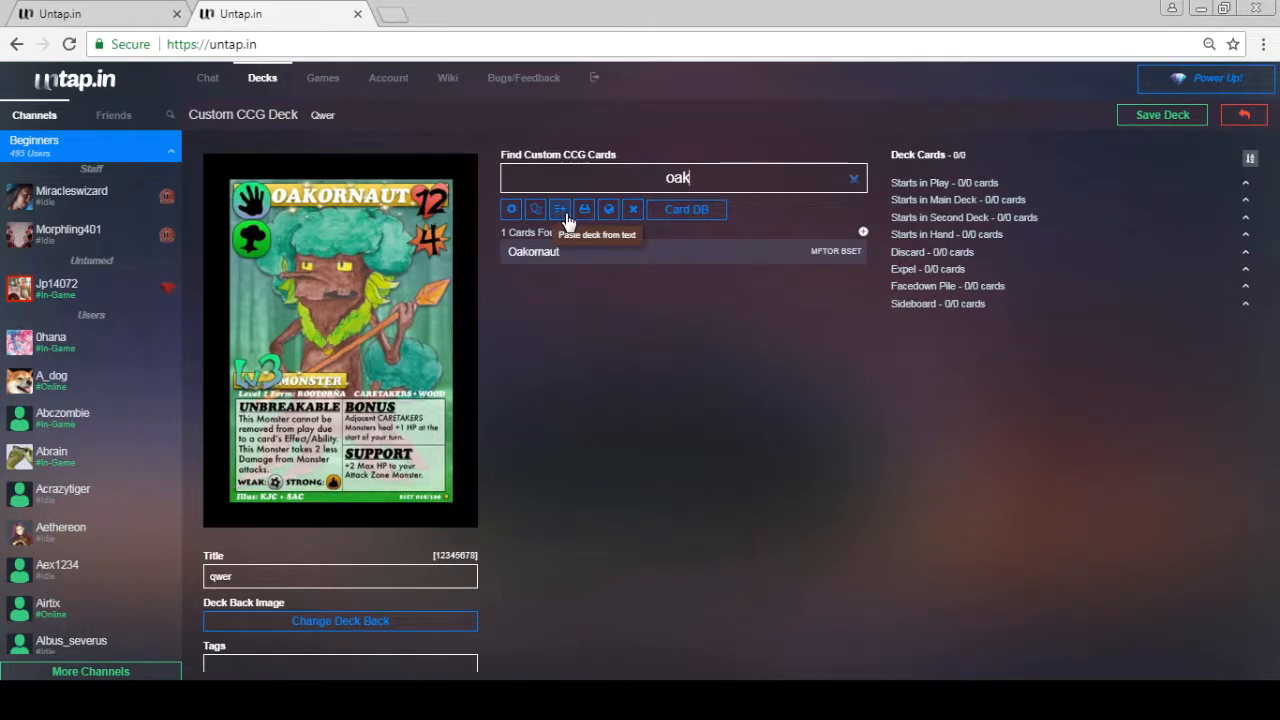
{"action": "mouse_move", "coordinate": [658, 277]}
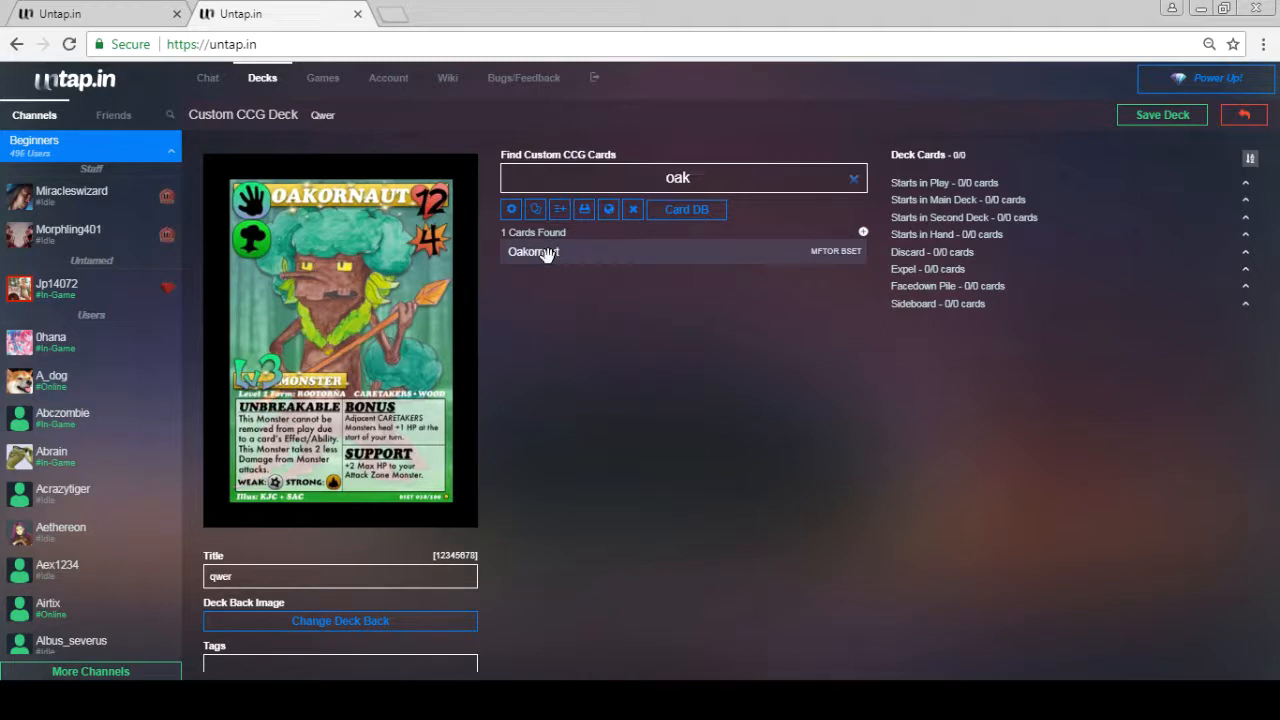
{"action": "mouse_move", "coordinate": [575, 170]}
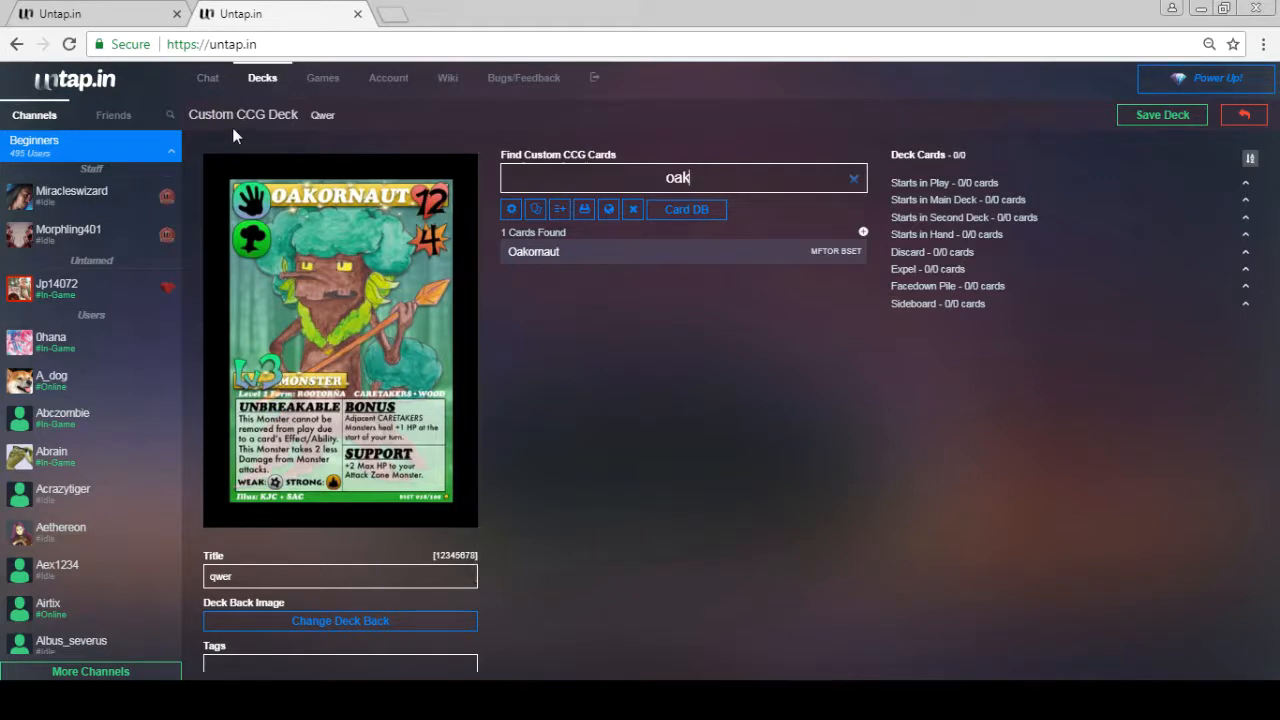
{"action": "mouse_move", "coordinate": [375, 155]}
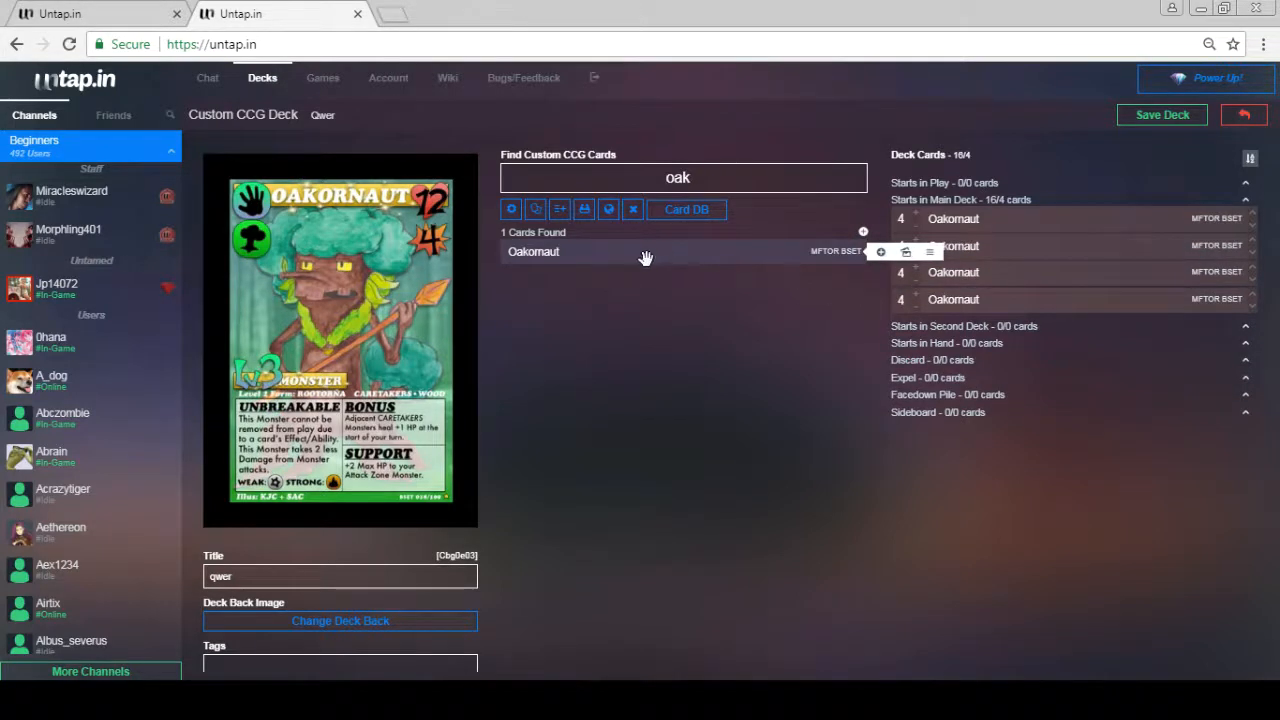
Step: Add Oakornaut copies until the main deck holds 24 cards in six entries
{"action": "left_click", "coordinate": [879, 251]}
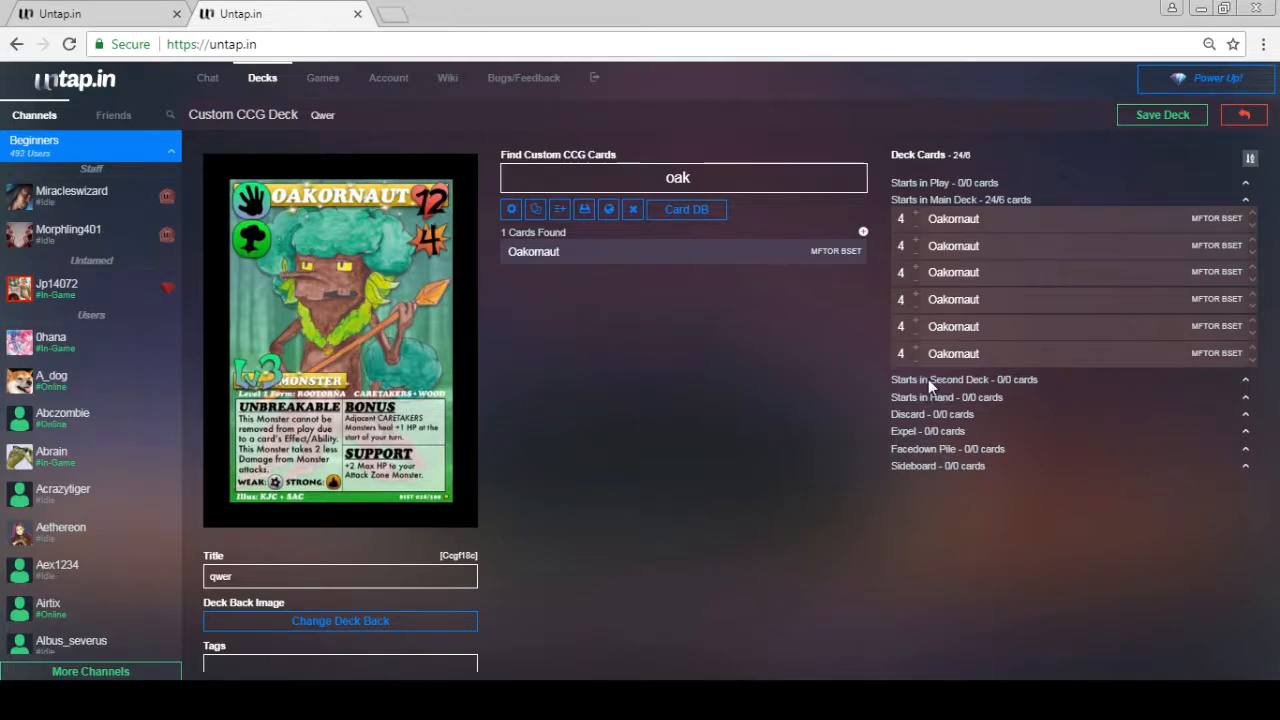
{"action": "mouse_move", "coordinate": [915, 402]}
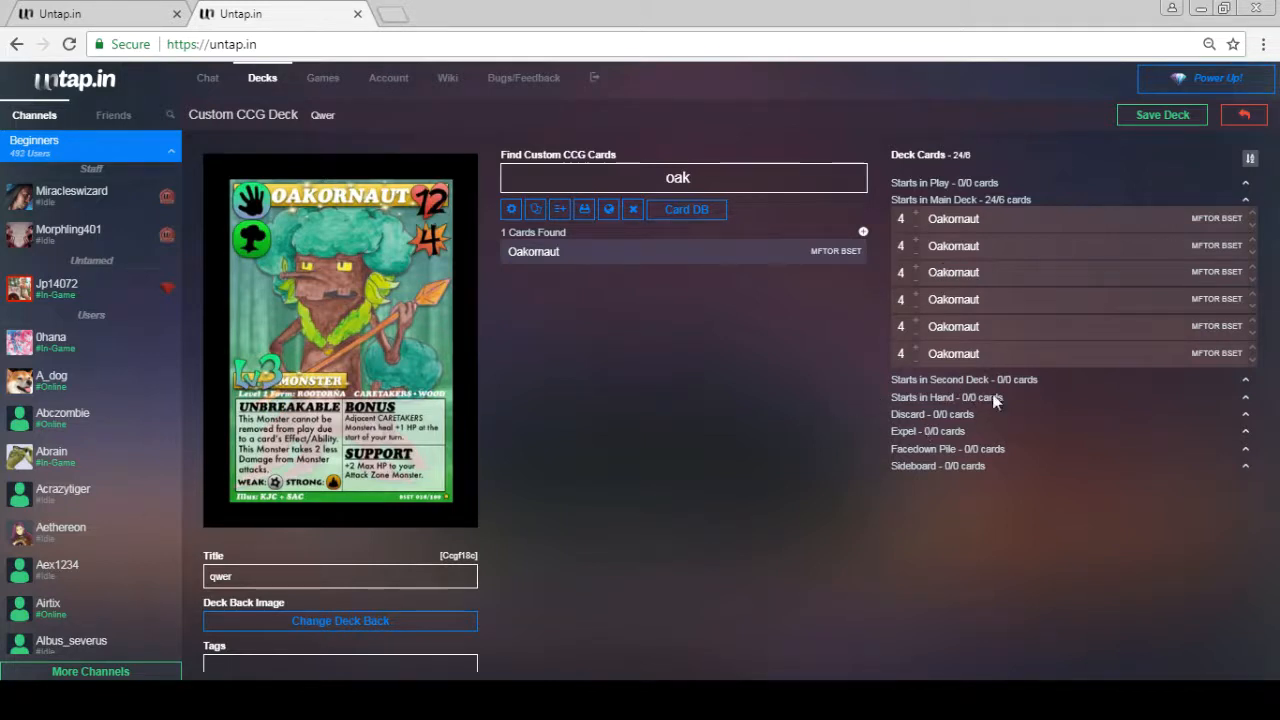
{"action": "mouse_move", "coordinate": [912, 487]}
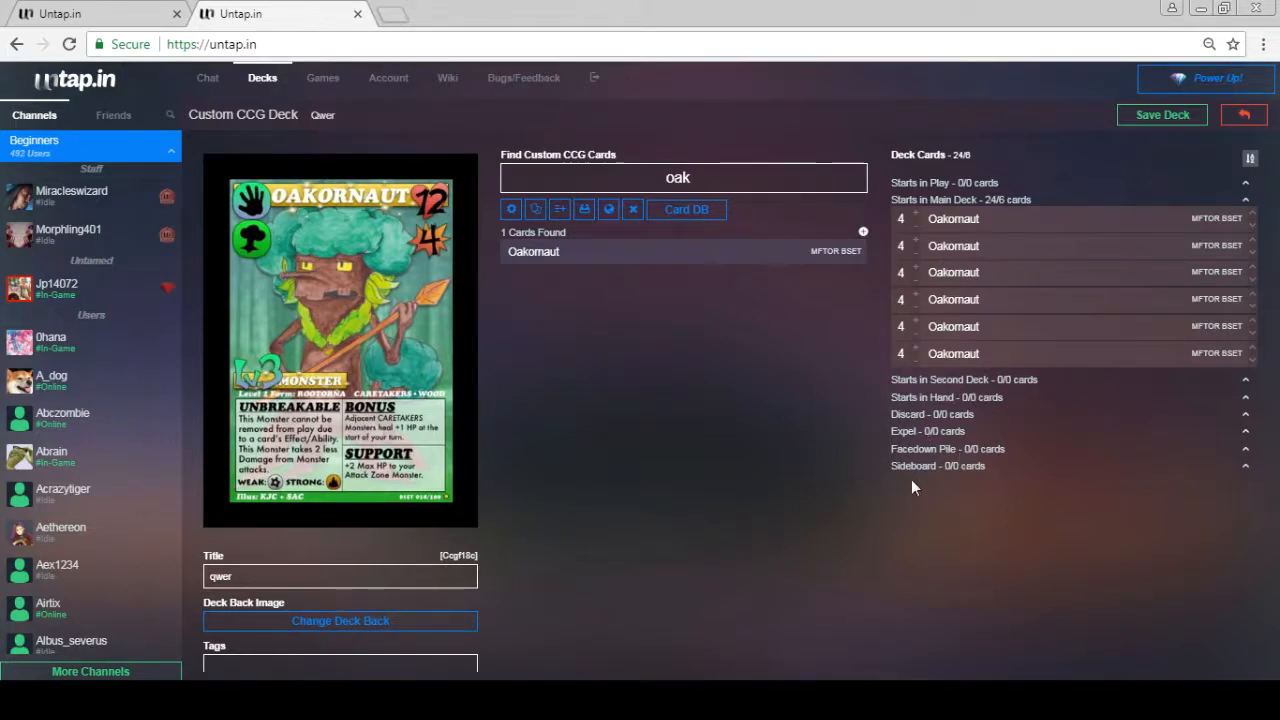
{"action": "mouse_move", "coordinate": [897, 431]}
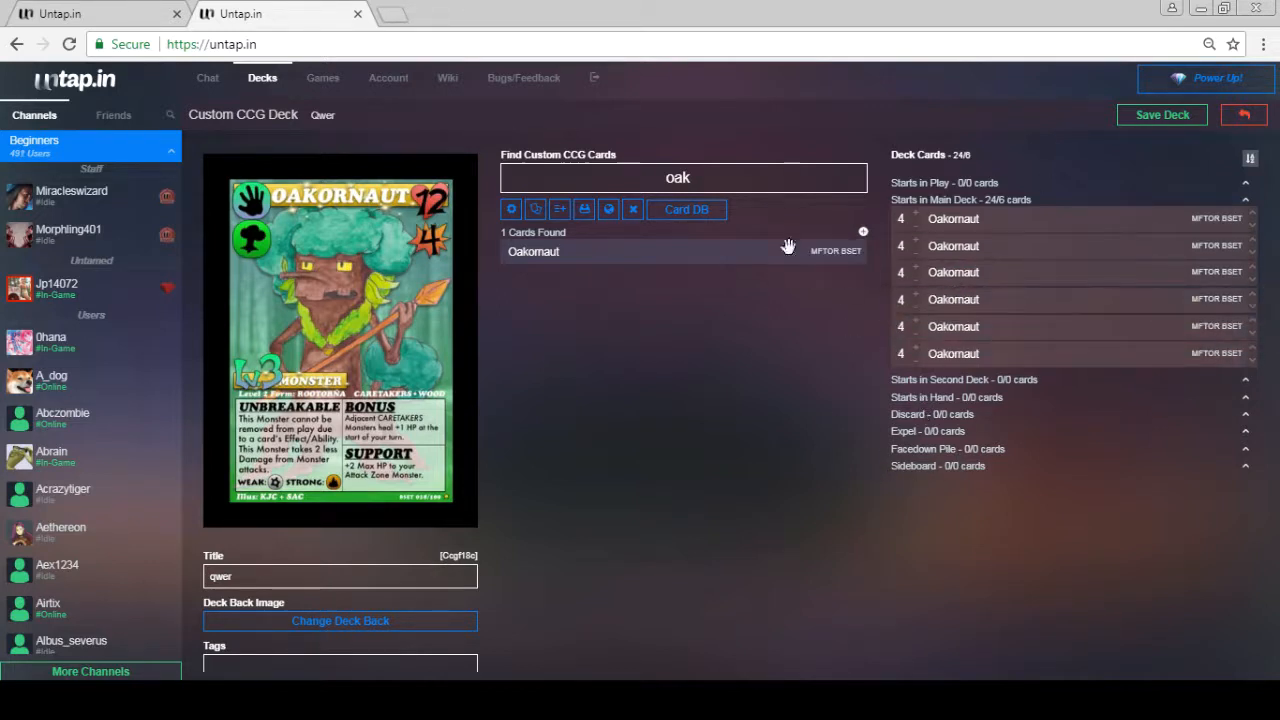
{"action": "mouse_move", "coordinate": [792, 427]}
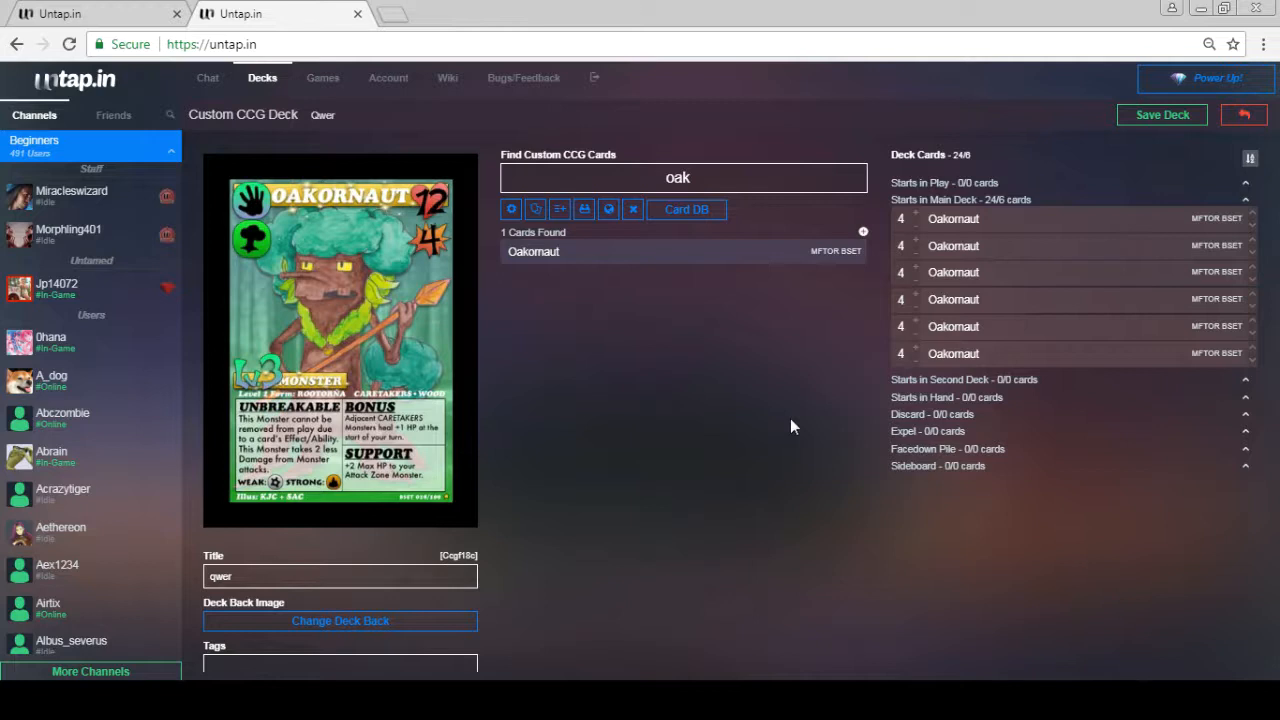
{"action": "mouse_move", "coordinate": [612, 279]}
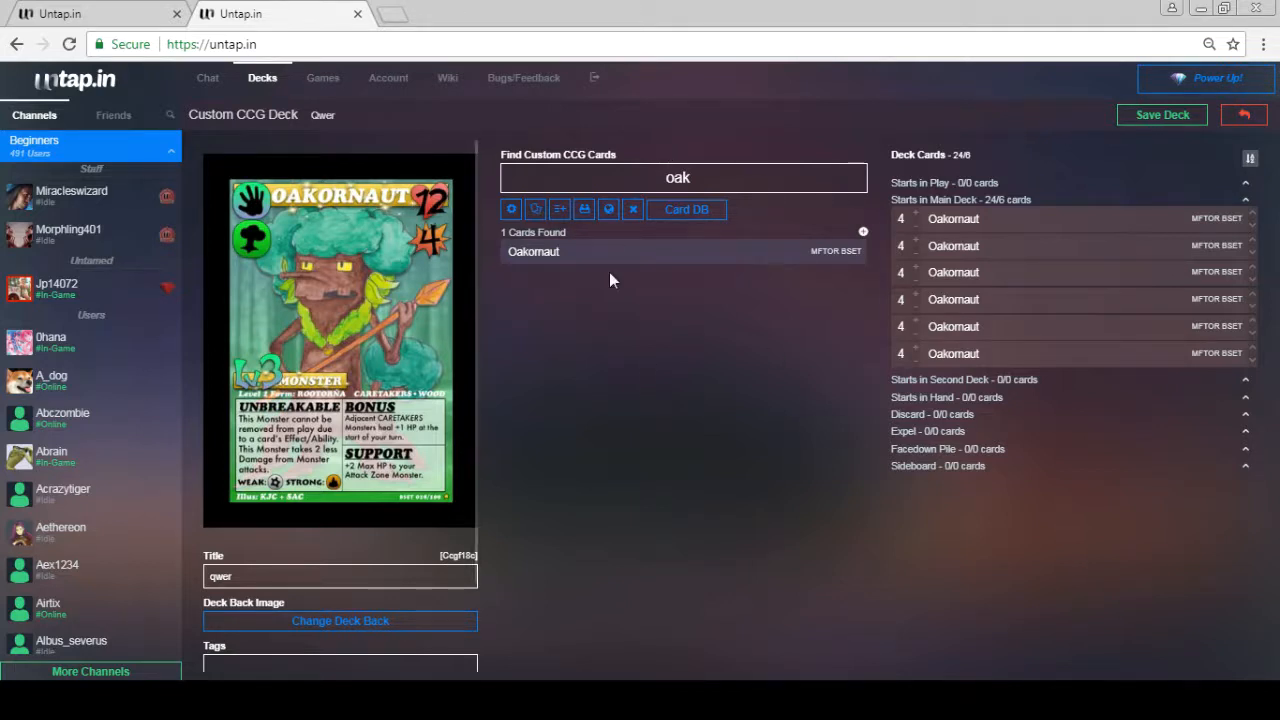
{"action": "mouse_move", "coordinate": [907, 353]}
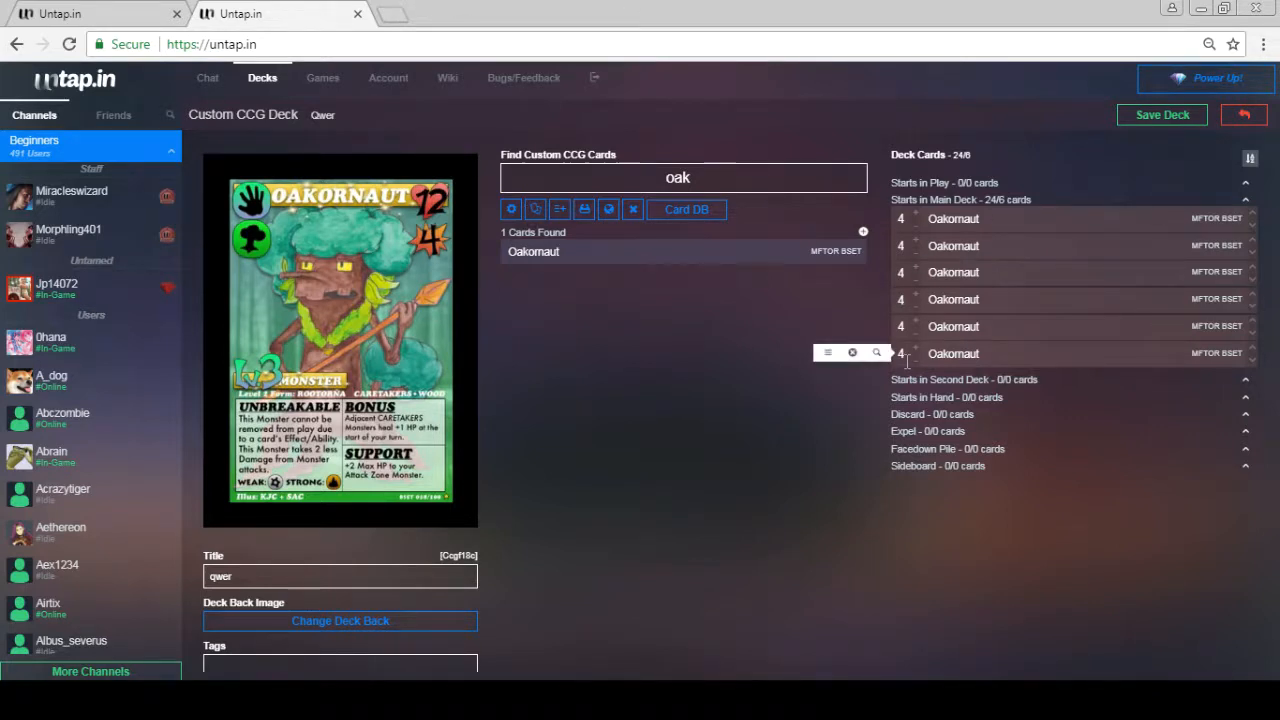
{"action": "mouse_move", "coordinate": [968, 200]}
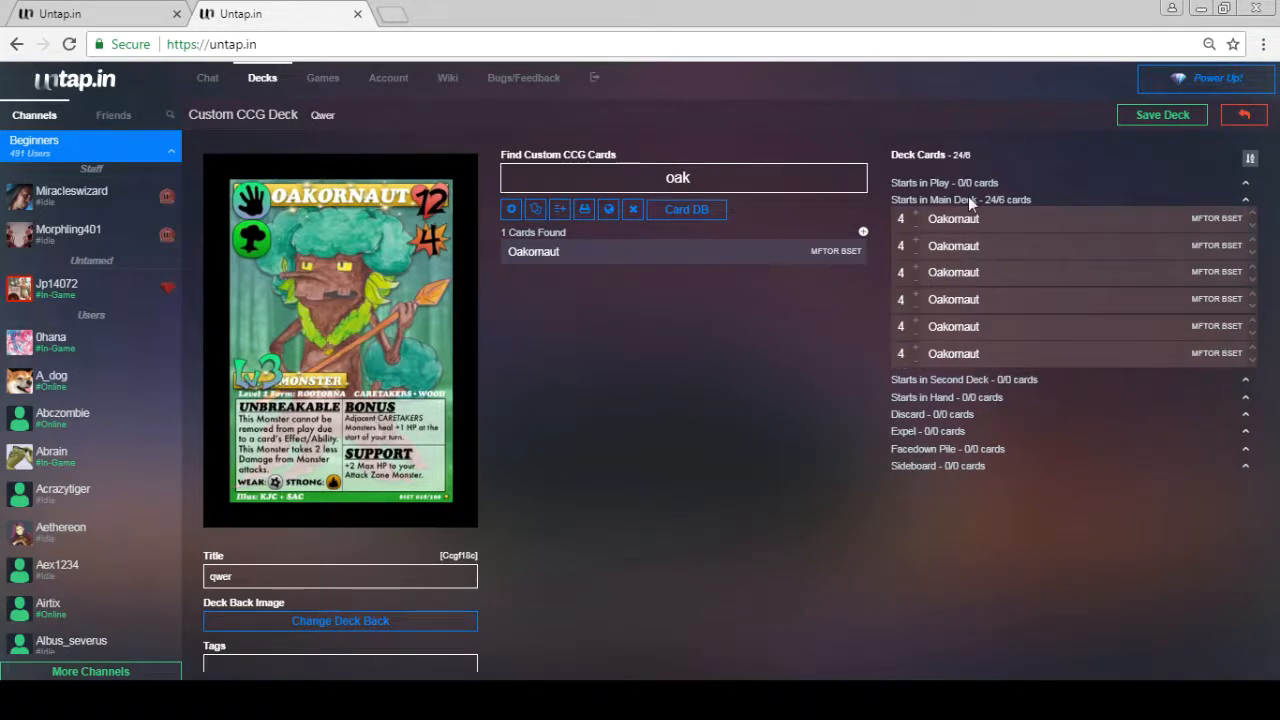